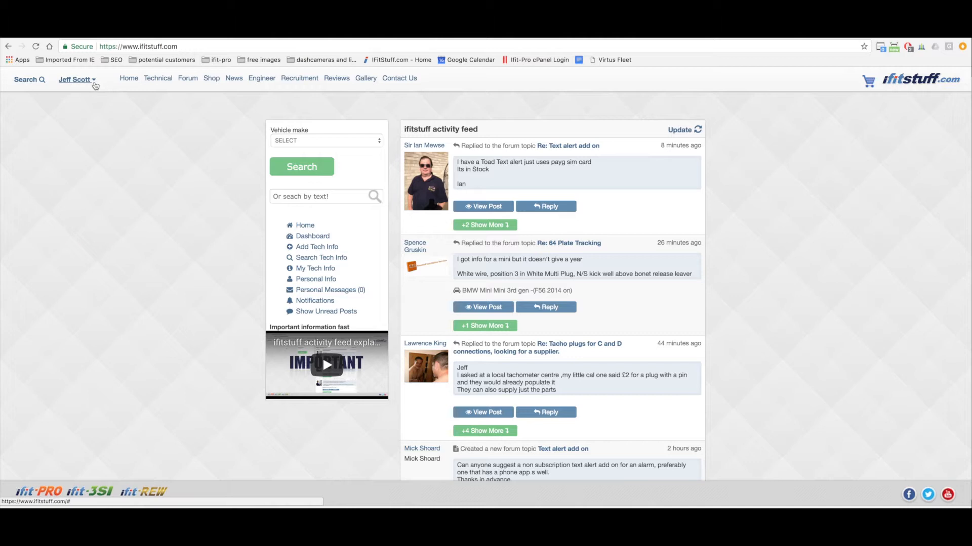
Start a new My Tech Info album titled 'Porsche Panamera Turbo 2014 - Cat 6 Tracker'
click(75, 79)
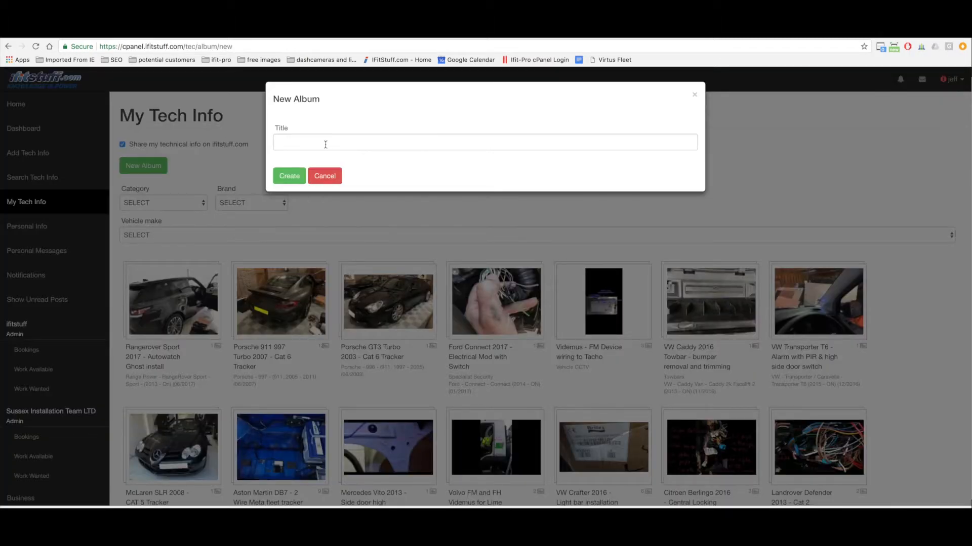
text(Porsche Panamera Turbo 2014 - Cat 6 Tracker)
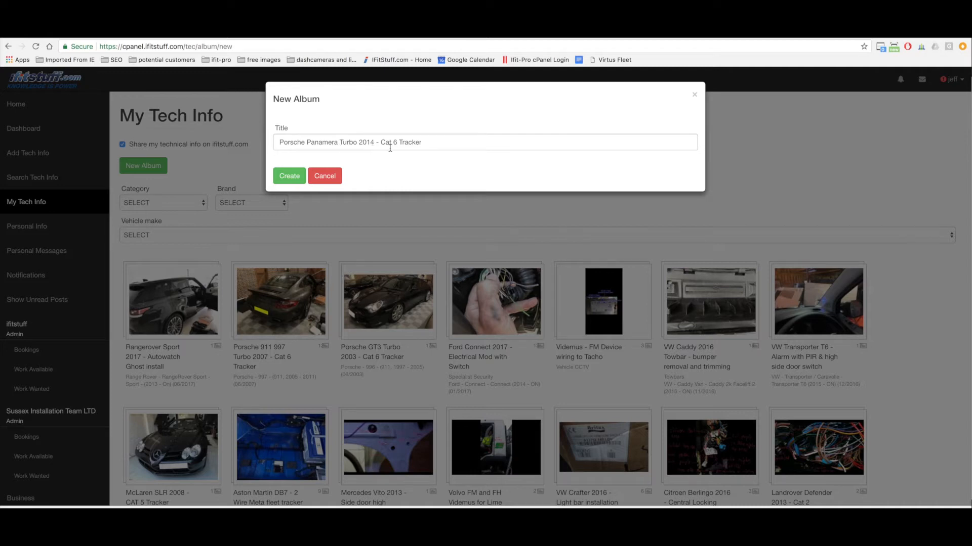
Create the album and mark it as relating to specific products
click(290, 176)
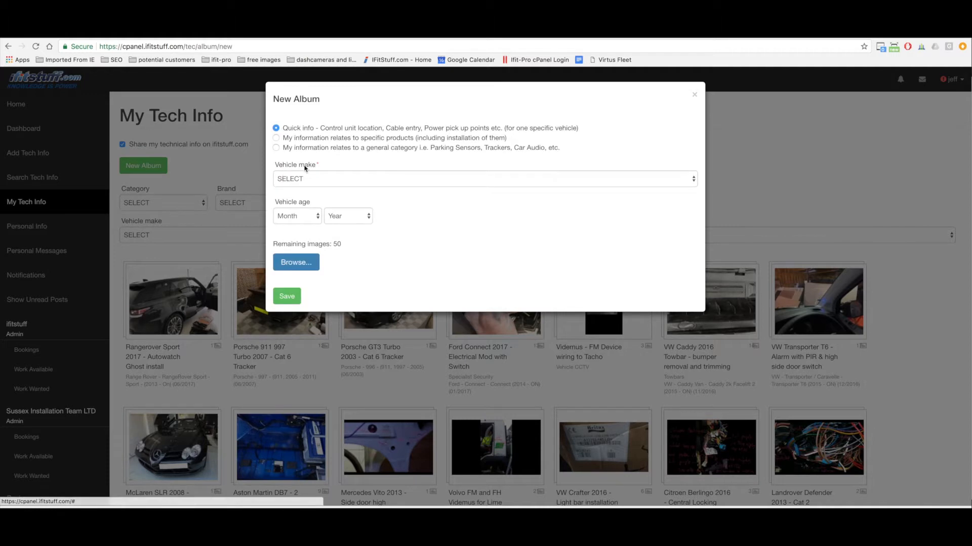
click(275, 138)
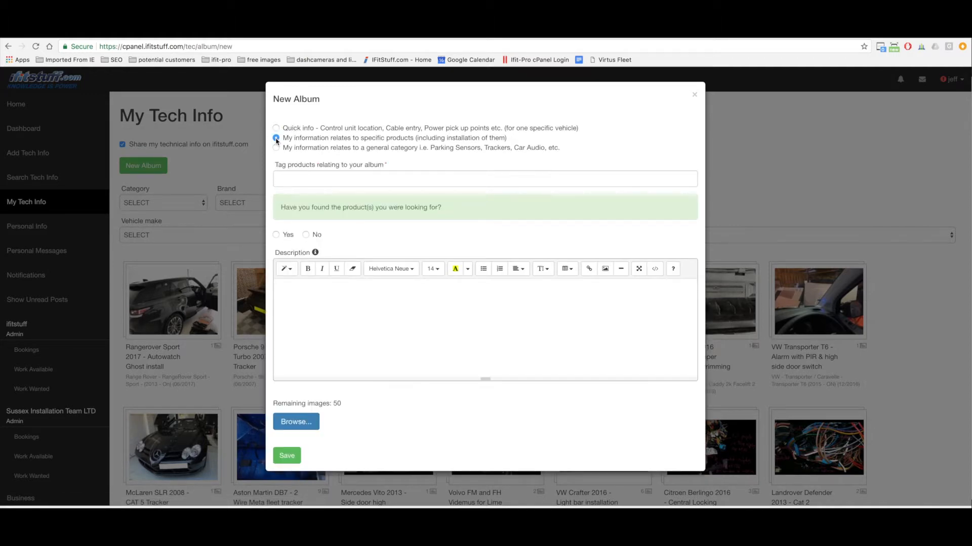
click(276, 138)
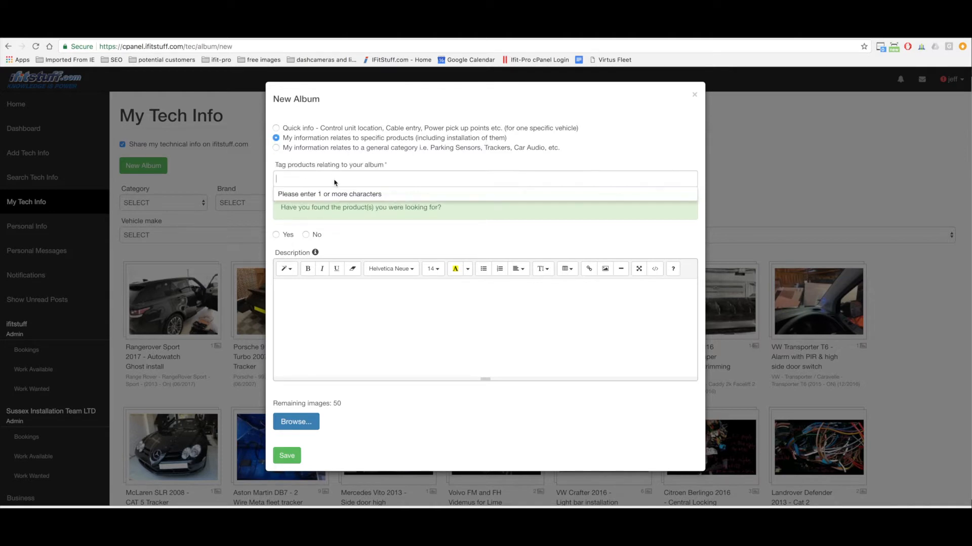
Tag the album with the Smartrack Protector Pro tracking system found by searching 'smartrack pro'
text(s)
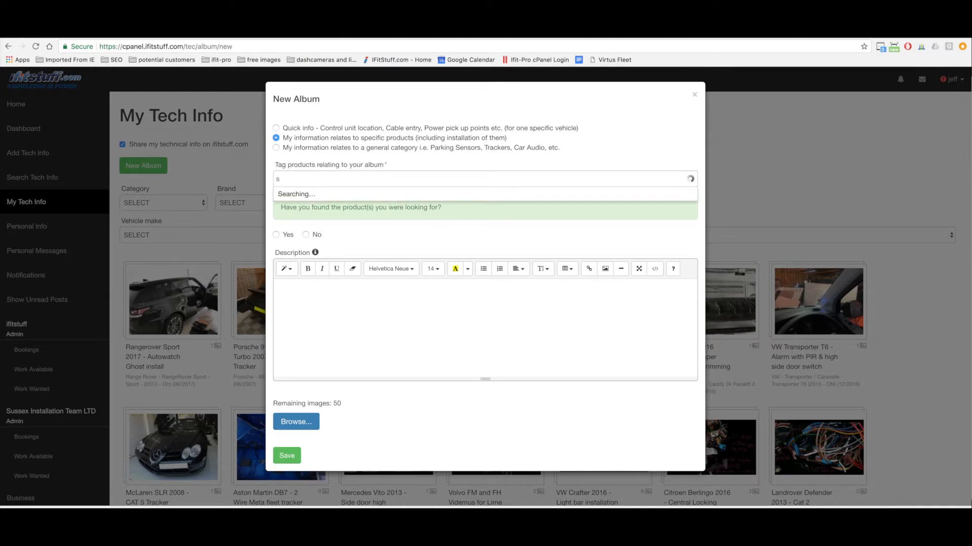
text(martrack protect)
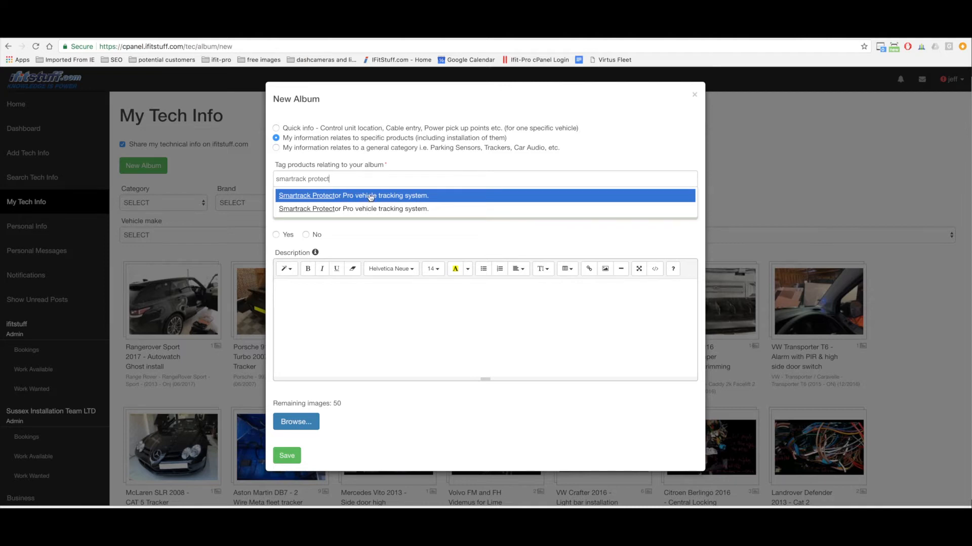
click(370, 195)
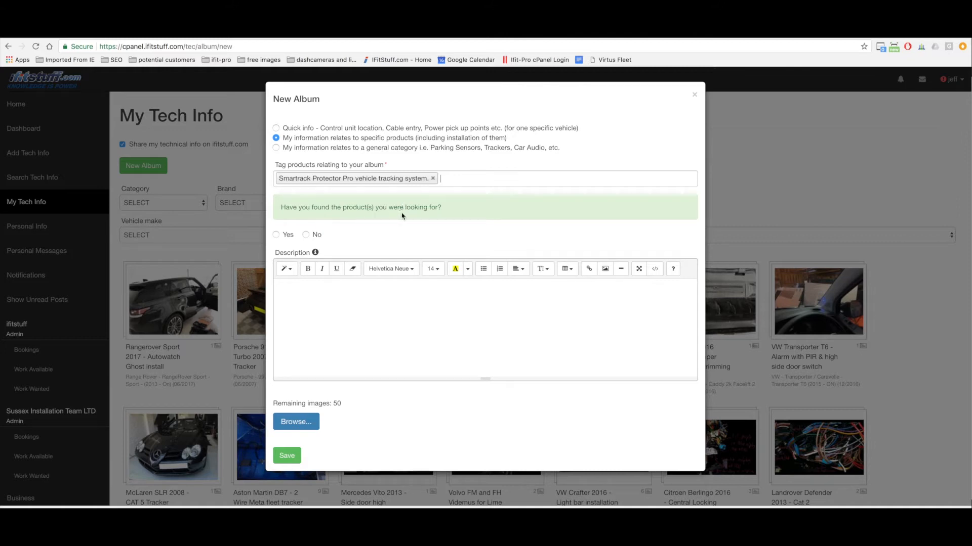
click(275, 234)
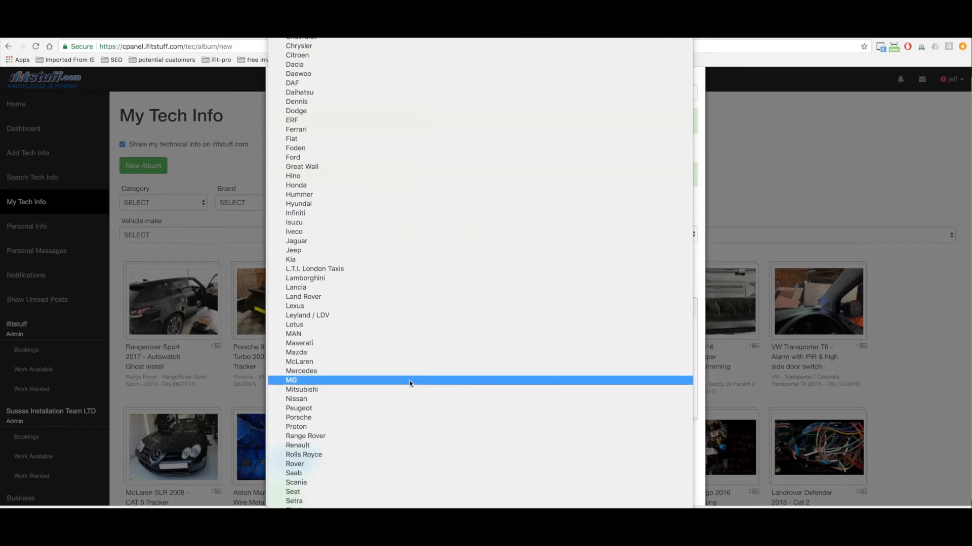
Link the album to a Porsche Panamera (970, 2010 On) with vehicle year 2014
click(298, 417)
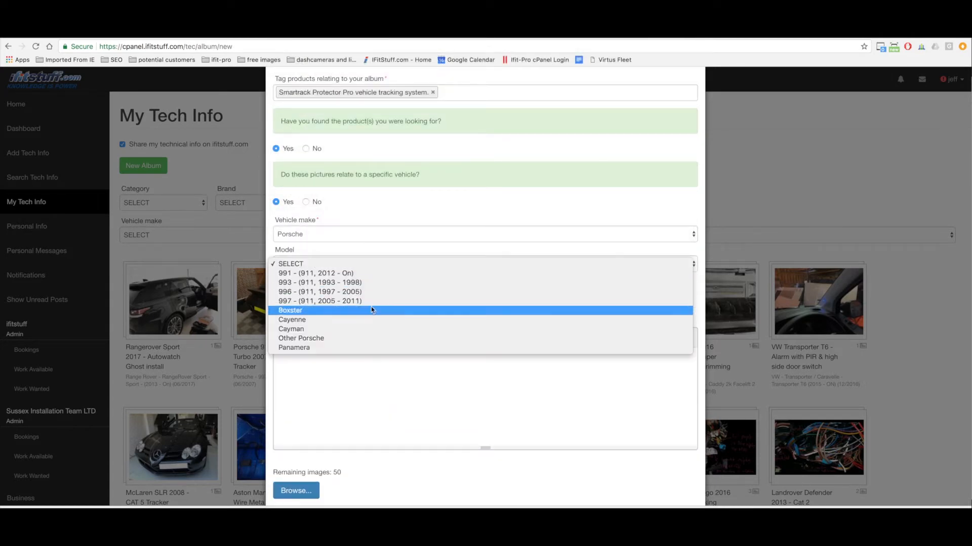
click(294, 347)
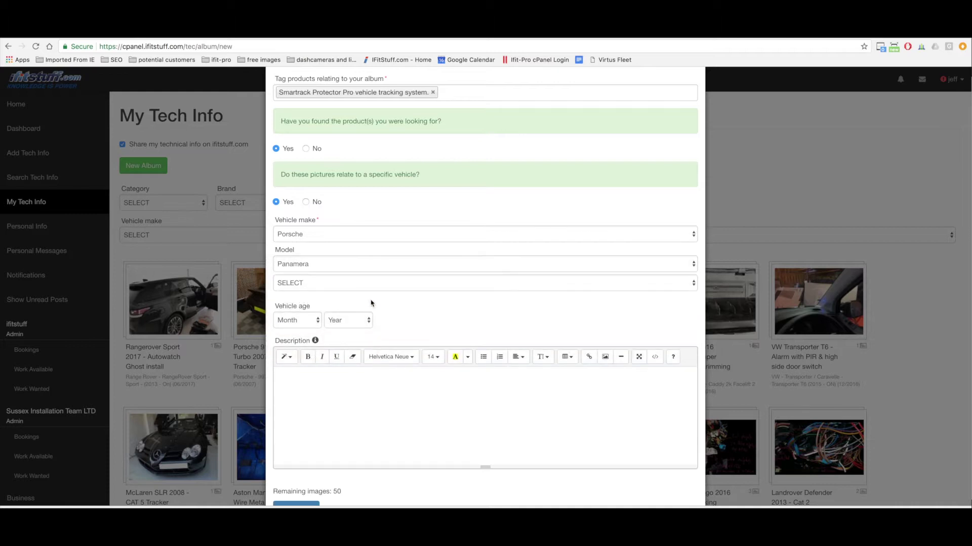
mouse_move(379, 296)
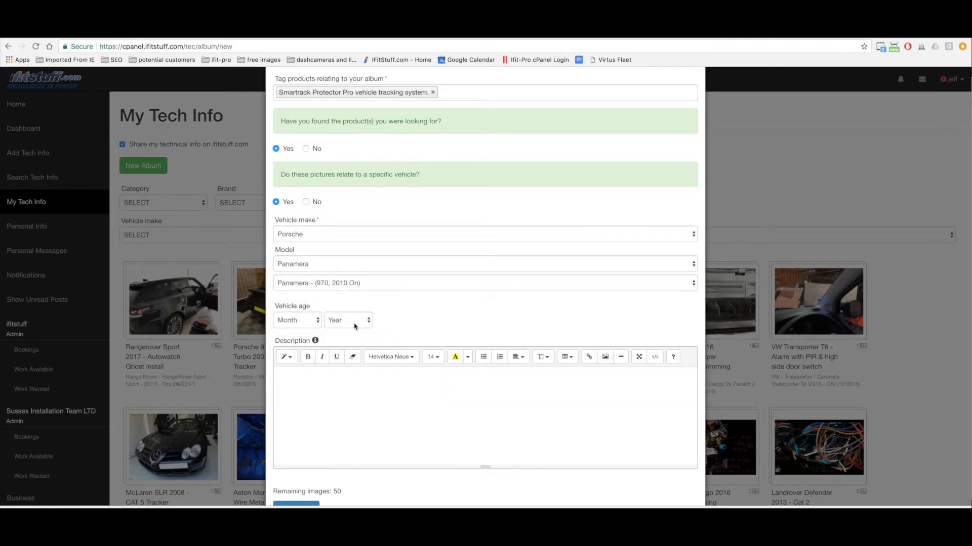
click(347, 320)
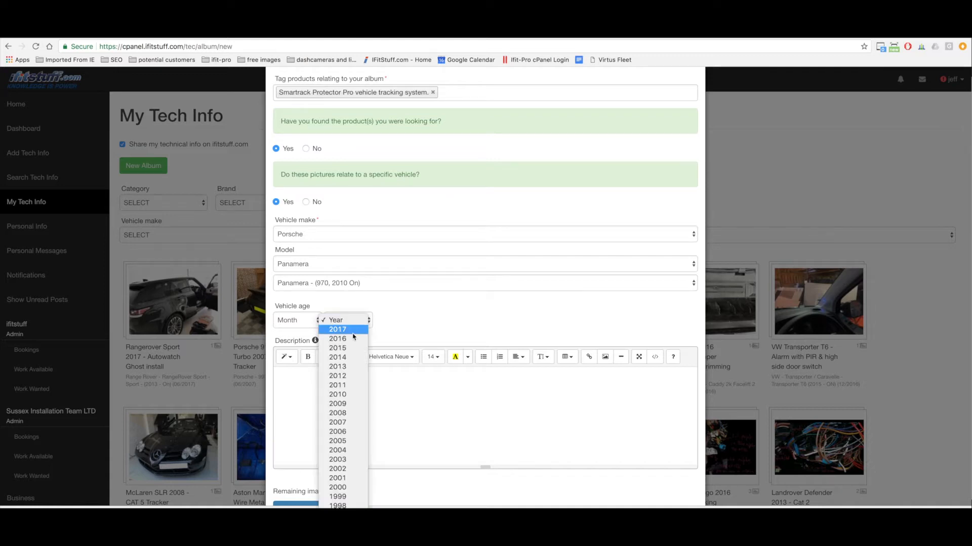
click(337, 357)
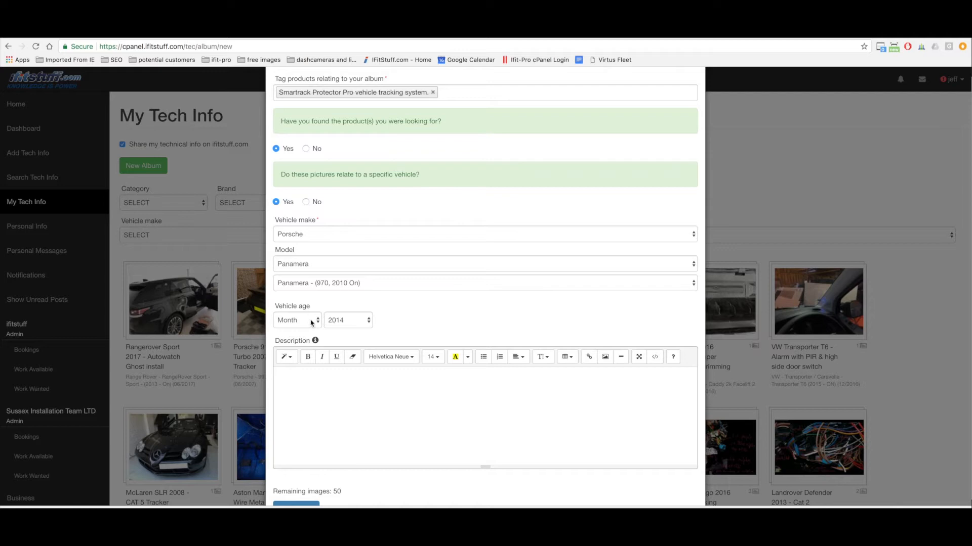
scroll(down, 3)
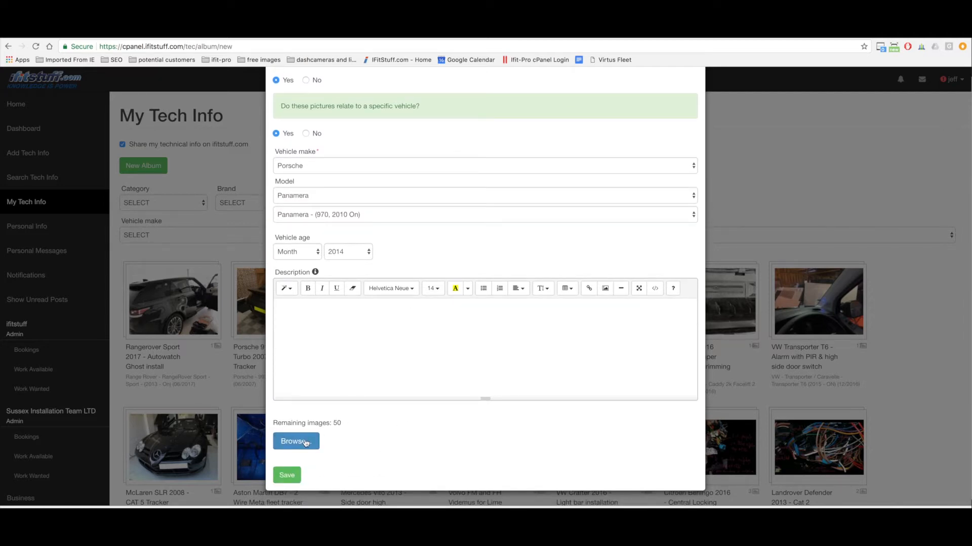
Browse to the Porsche Panamera folder and upload its installation photos to the album
click(295, 441)
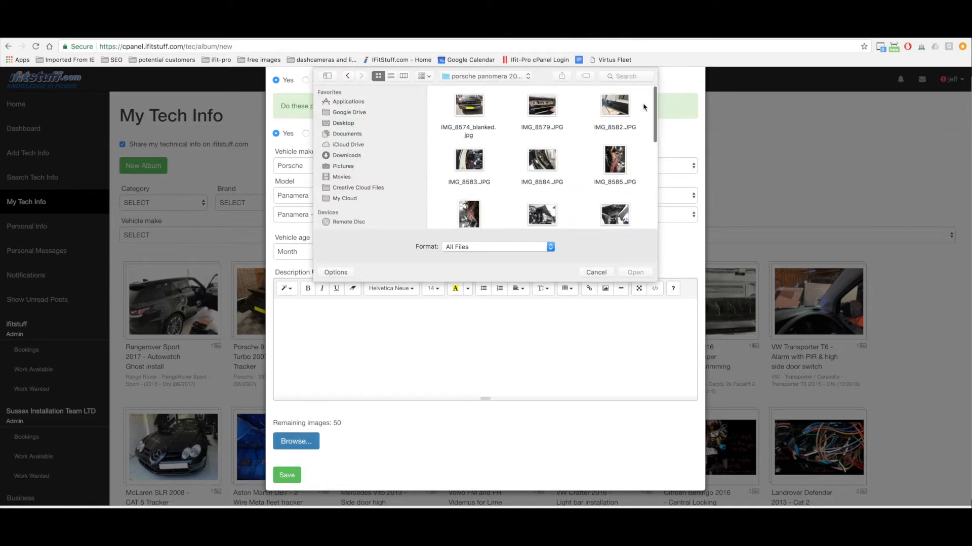
scroll(down, 3)
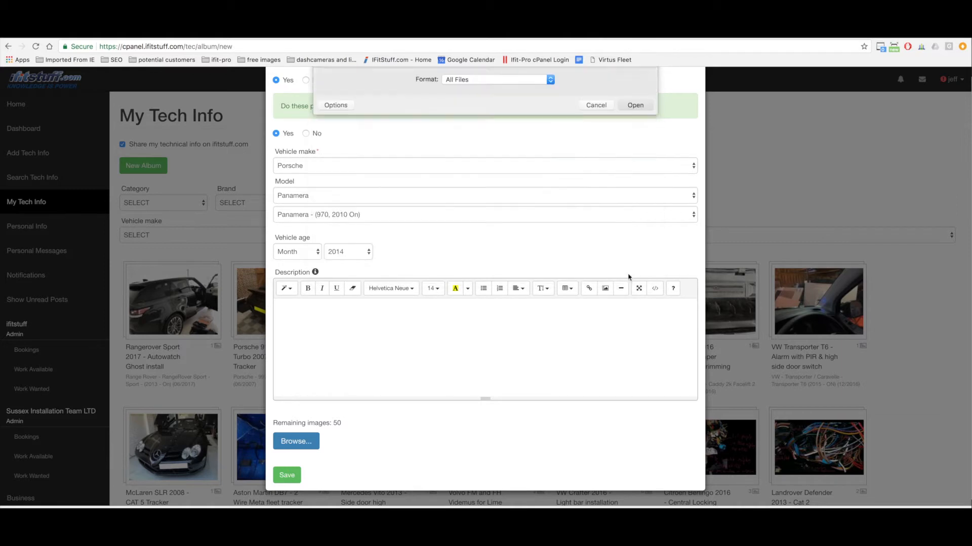
click(636, 104)
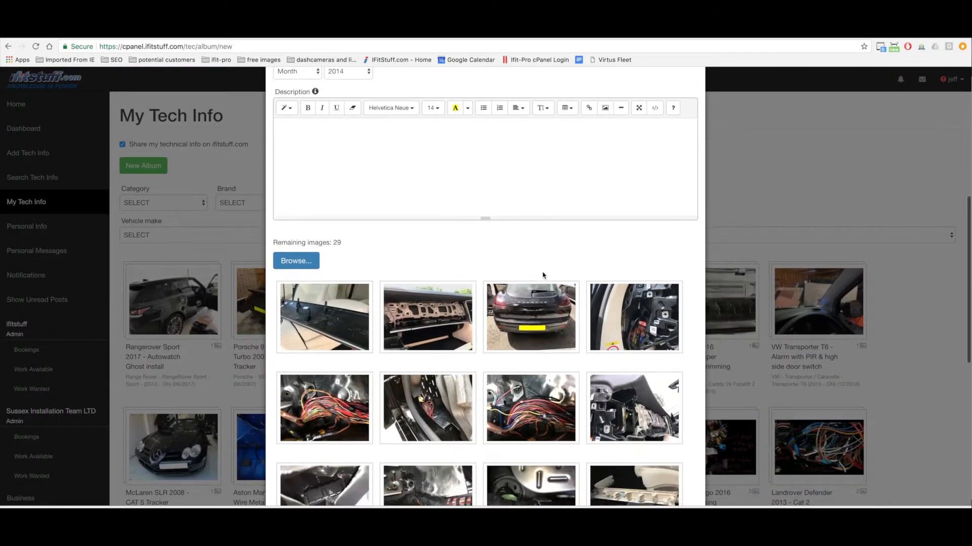
scroll(down, 3)
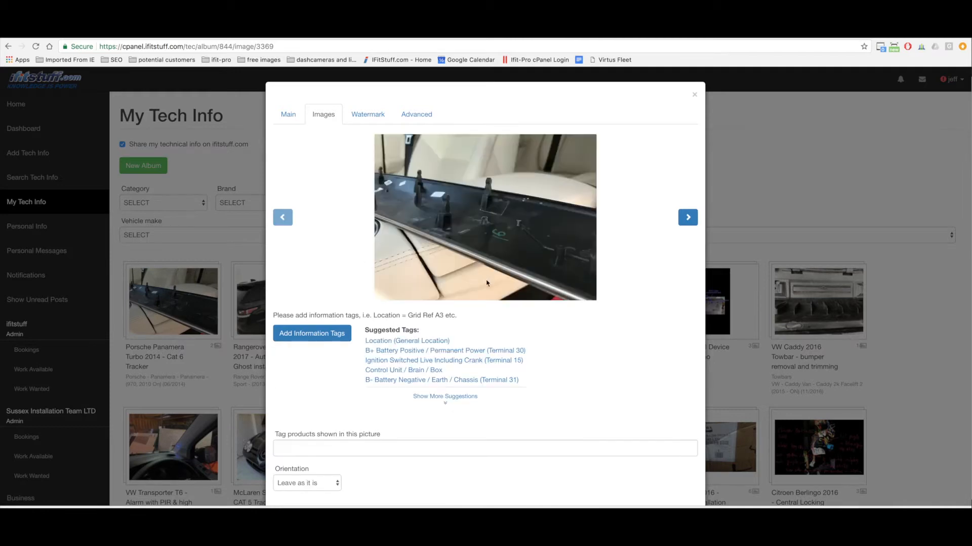
mouse_move(577, 382)
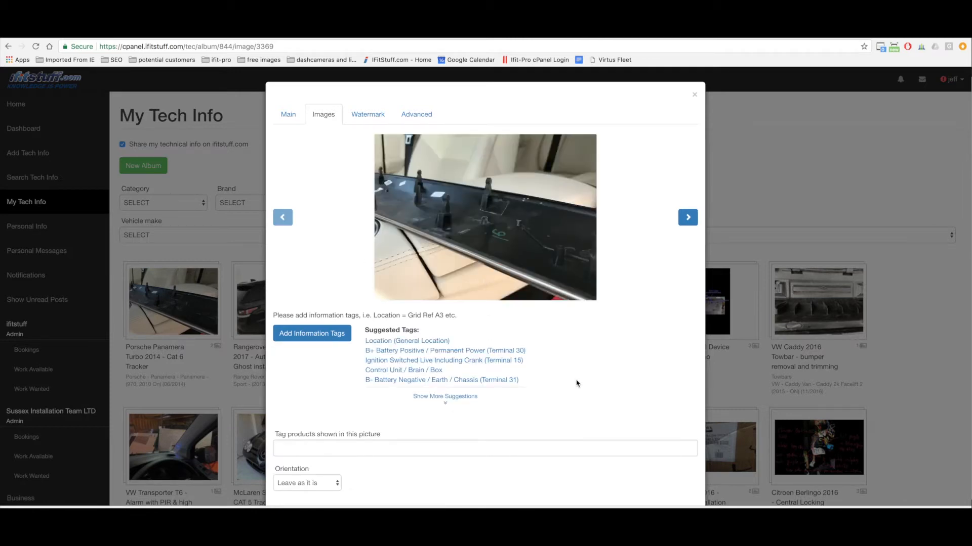
mouse_move(550, 393)
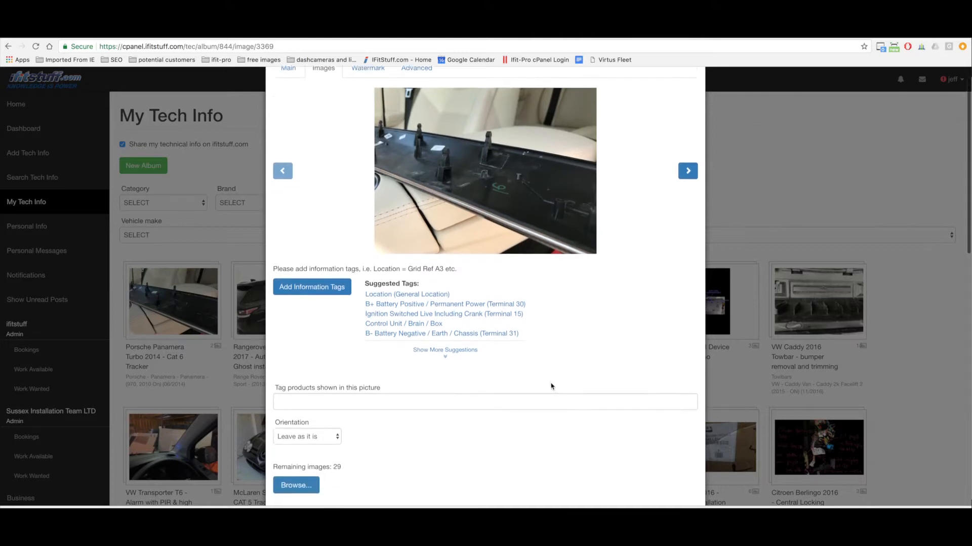
Check the album's Main details, then return to the Images grid of uploaded photos
scroll(down, 3)
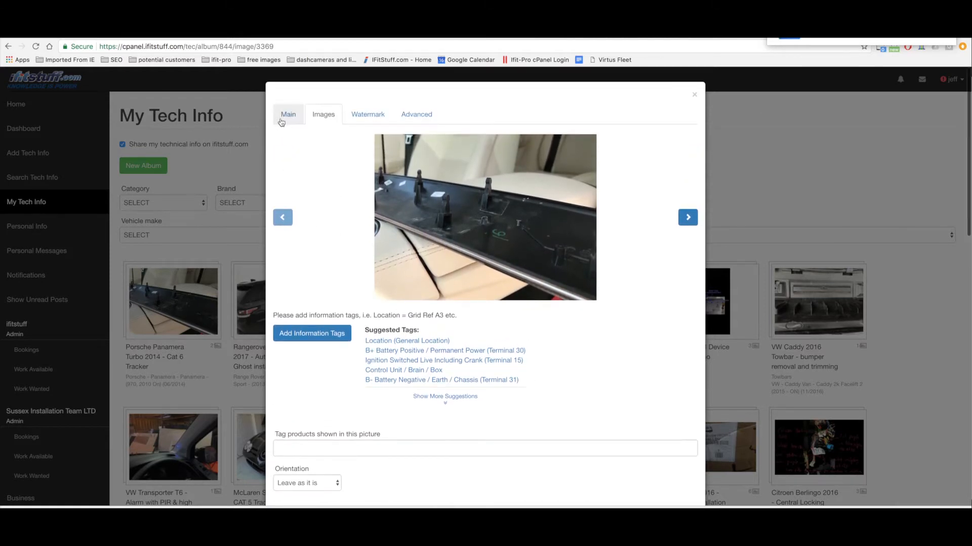
click(288, 114)
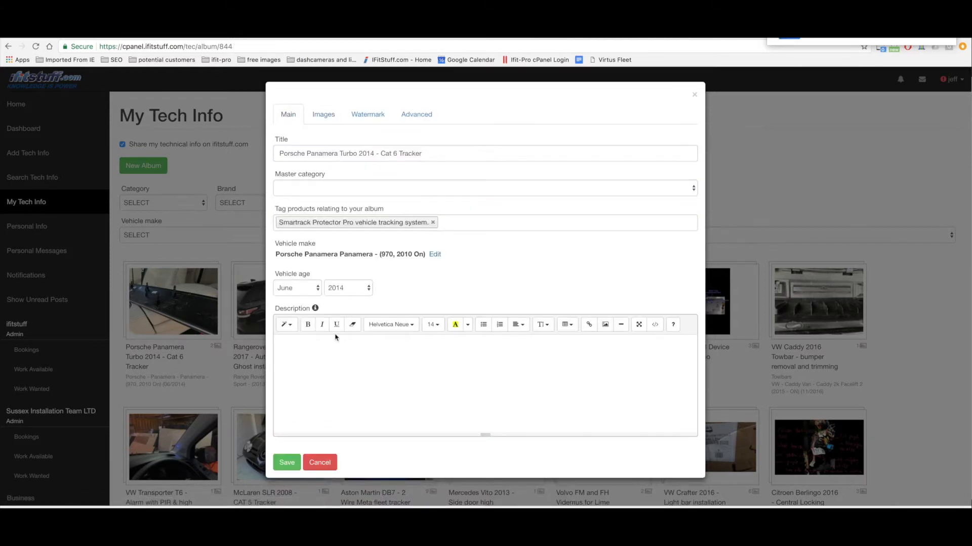
click(294, 348)
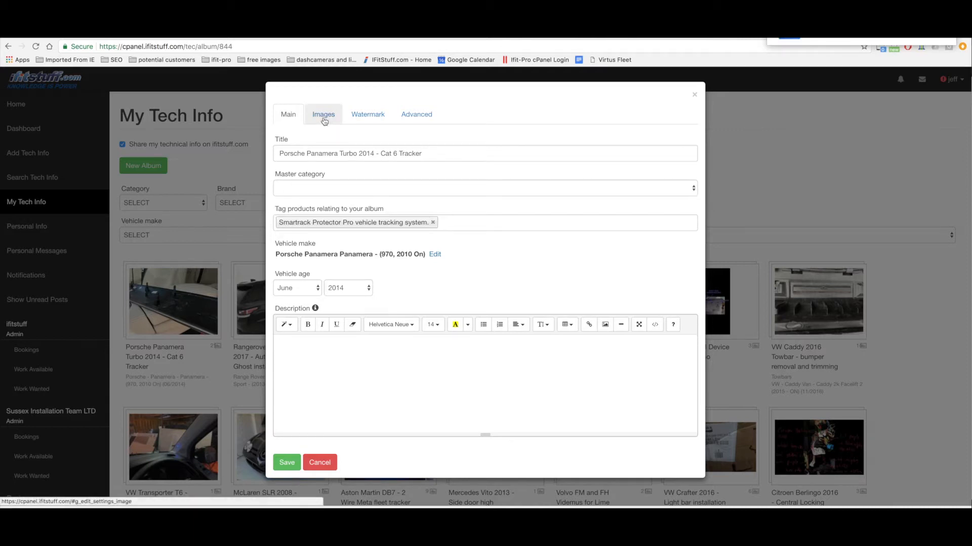
click(323, 115)
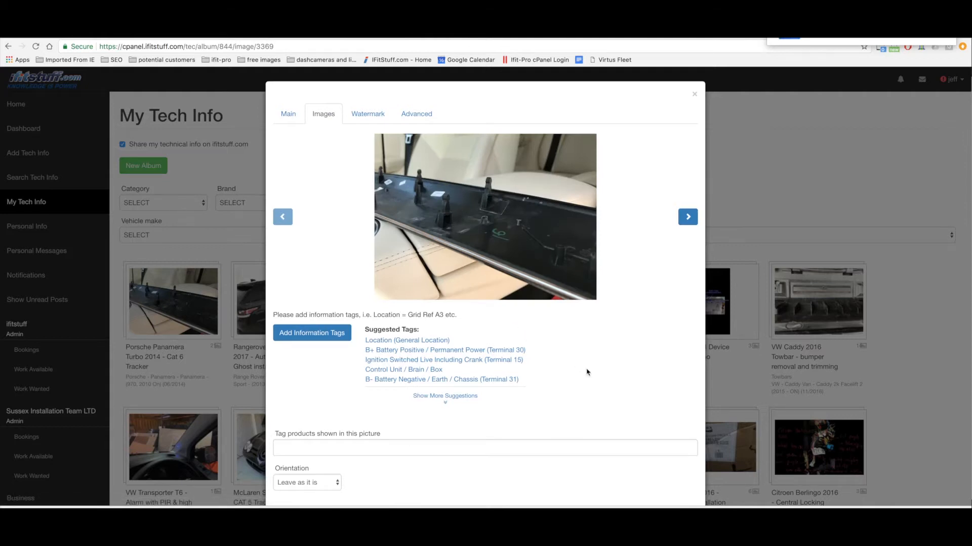
scroll(down, 3)
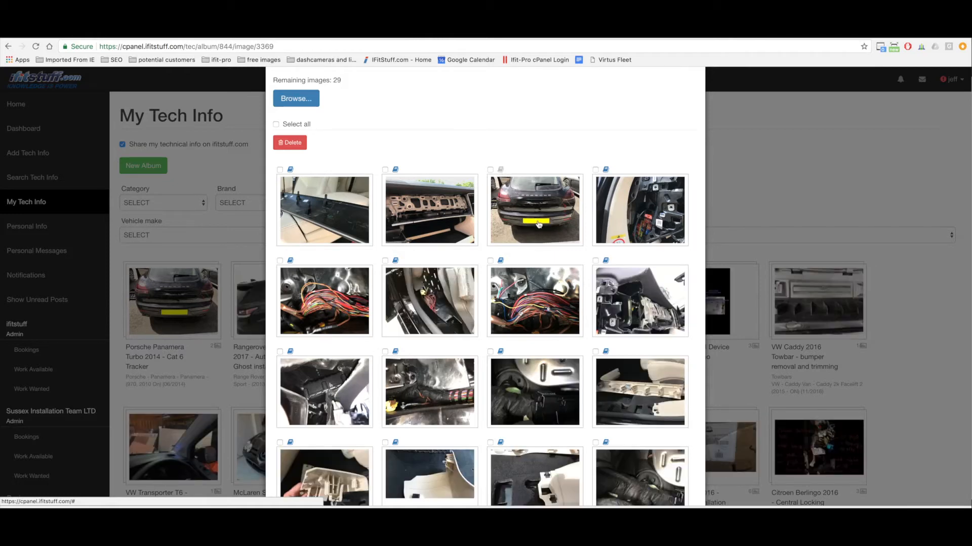
scroll(down, 3)
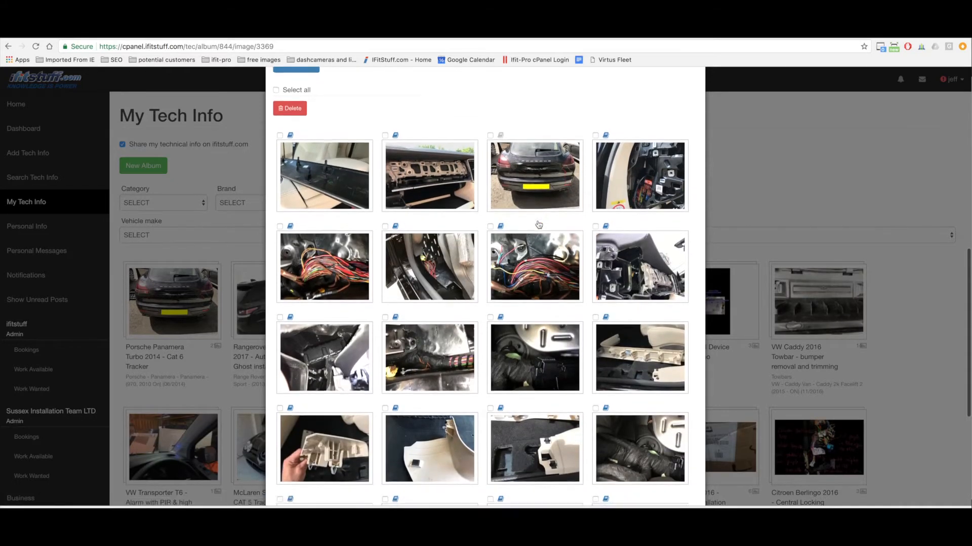
scroll(down, 3)
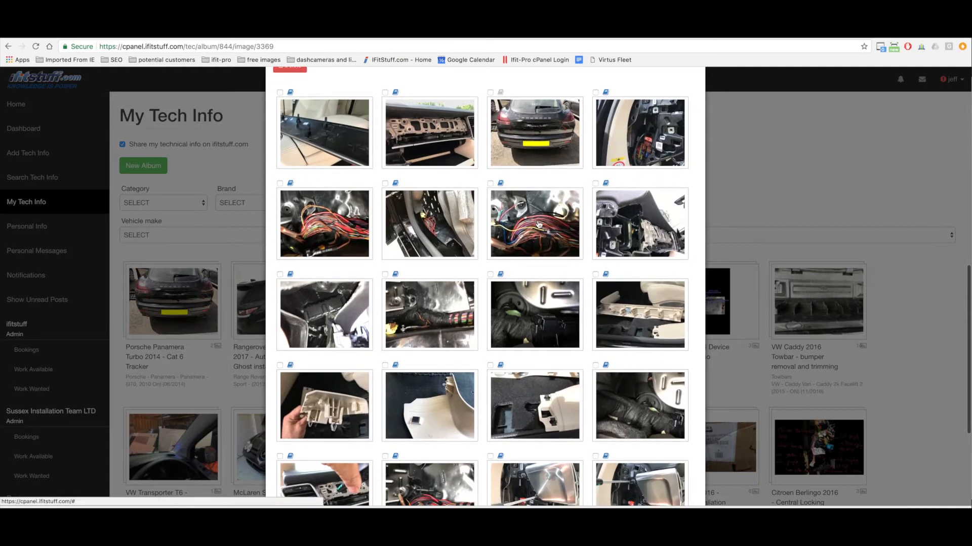
scroll(down, 3)
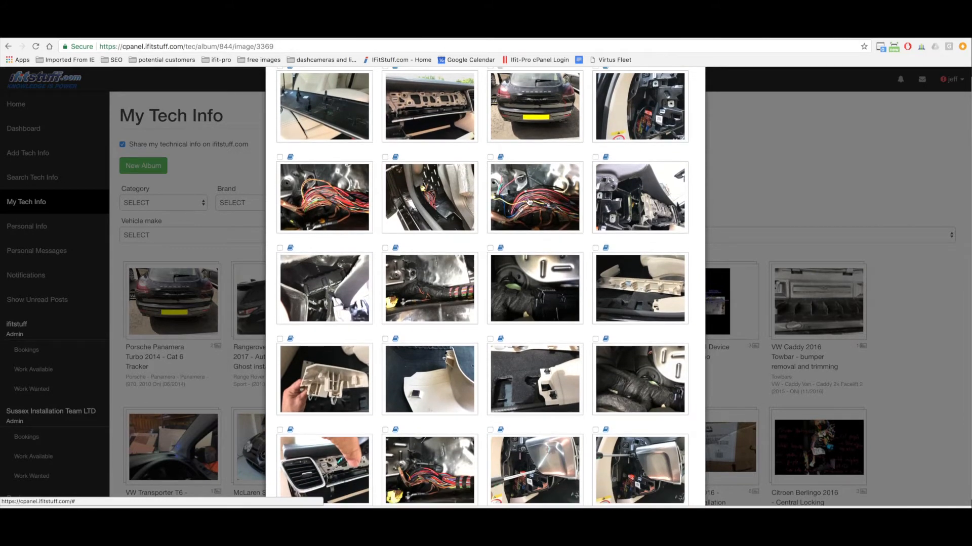
mouse_move(533, 218)
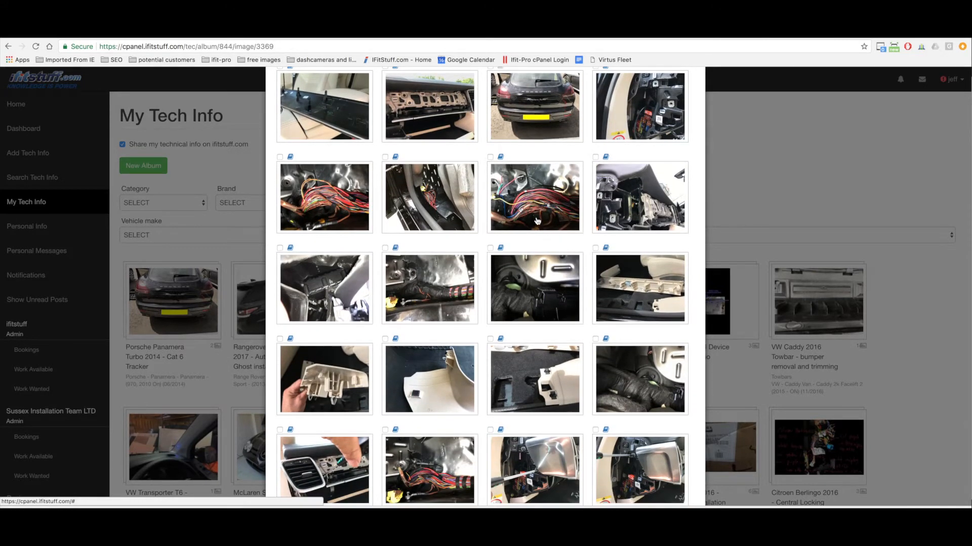
scroll(down, 3)
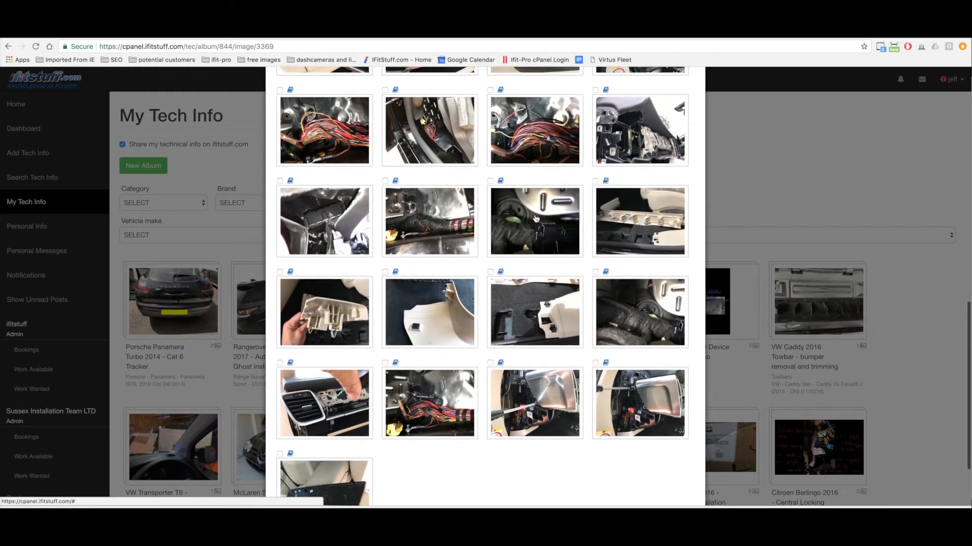
scroll(down, 3)
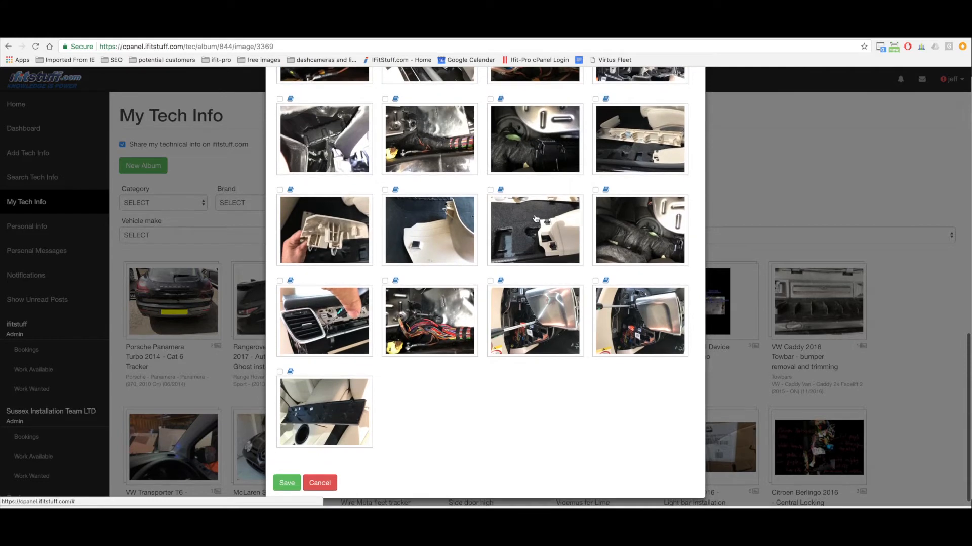
scroll(down, 3)
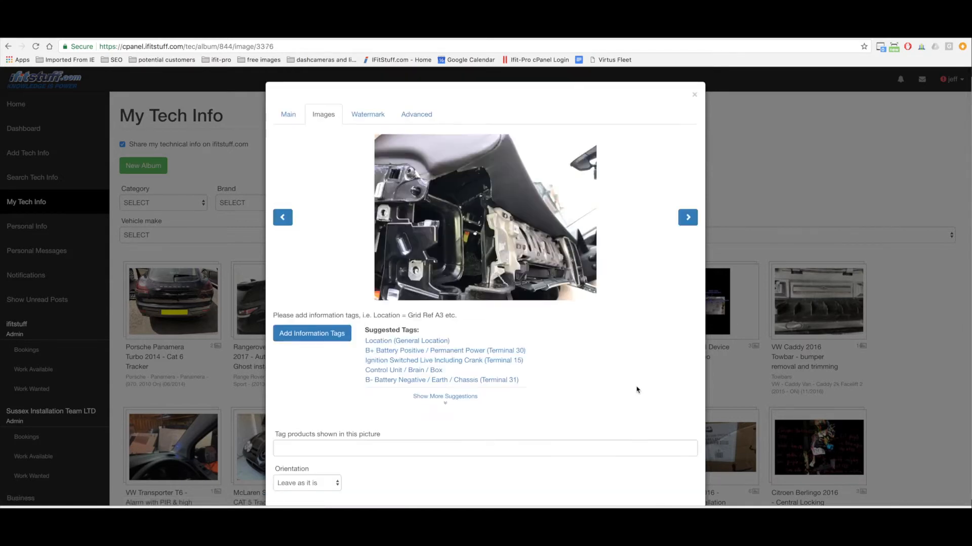
mouse_move(490, 198)
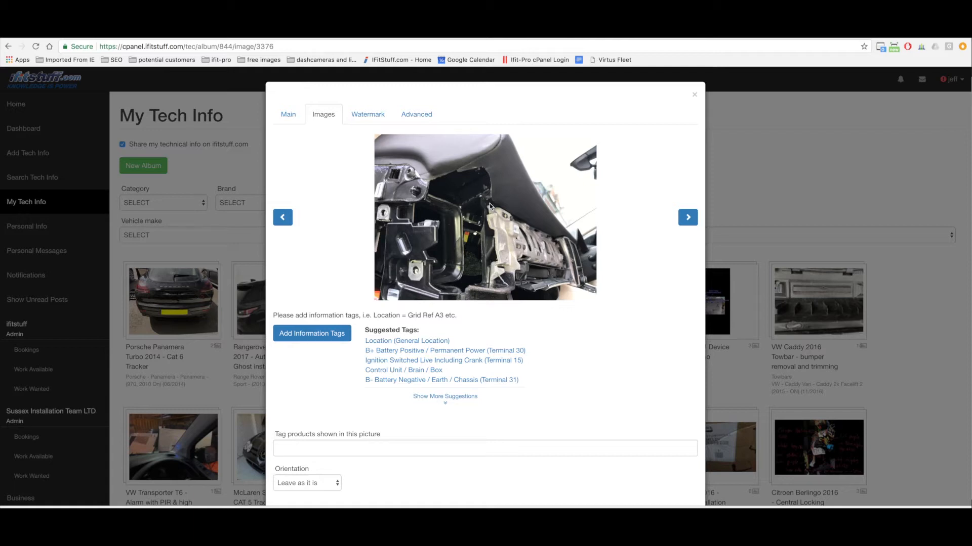
Scroll the dashboard wiring photo to its Add Information Tags section and suggested tags
scroll(down, 3)
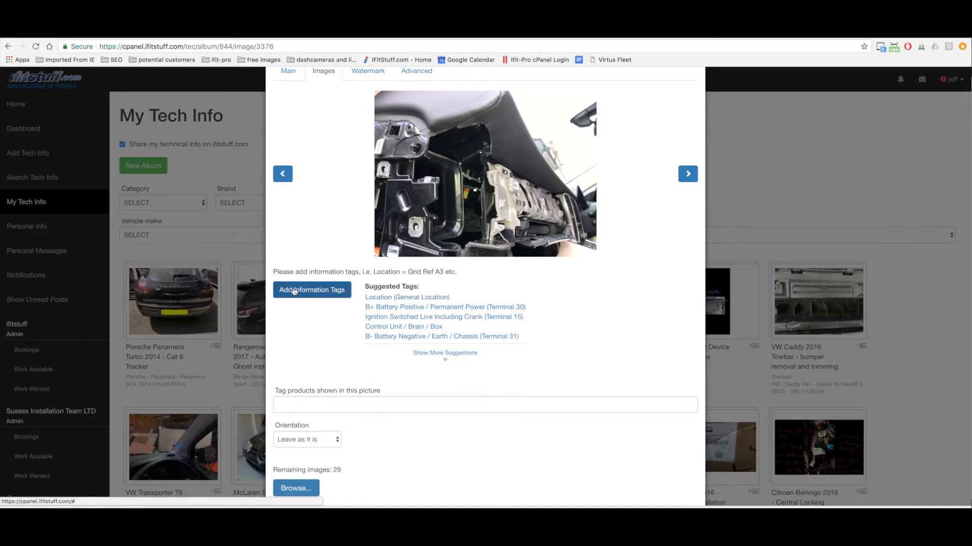
mouse_move(330, 294)
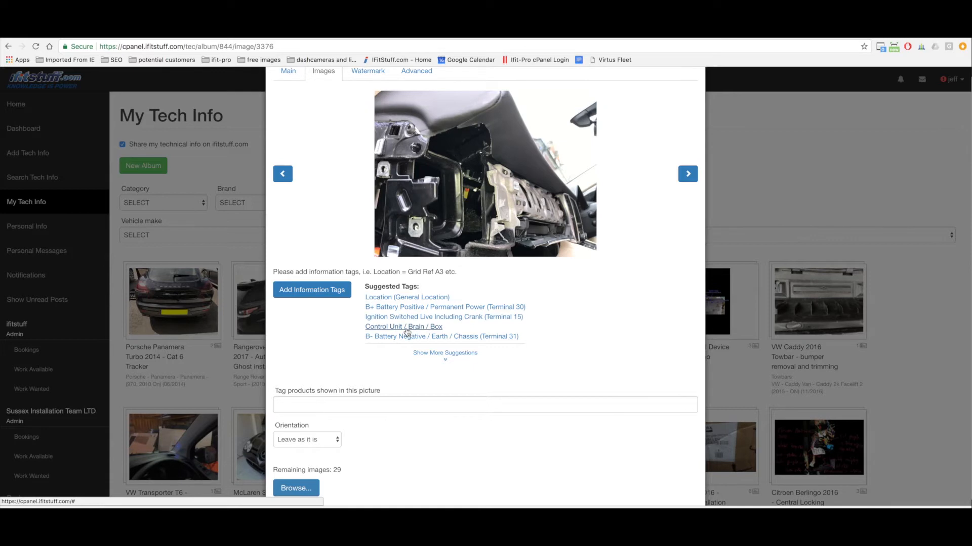
Tag the photo Control Unit / Brain / Box » Mounting method » Double sided tape and screw combination
click(403, 326)
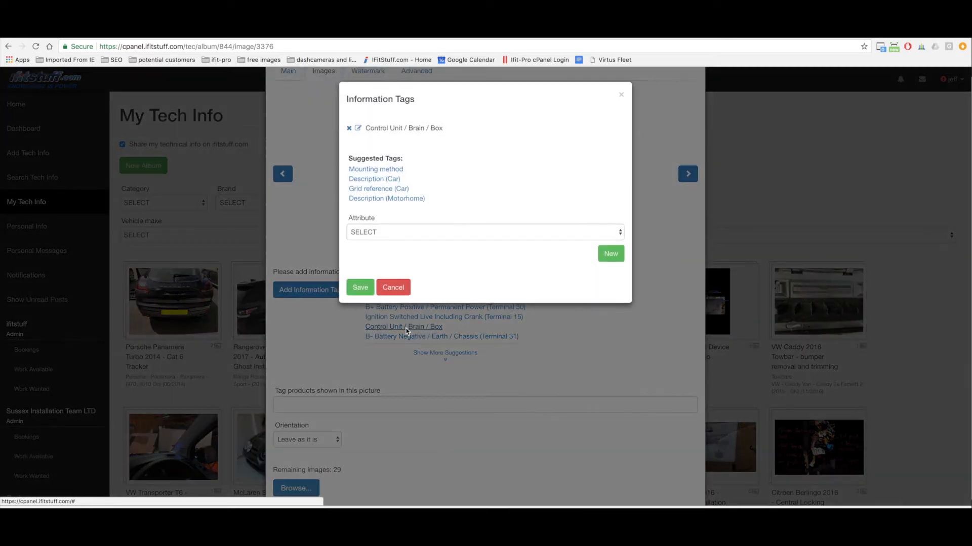
mouse_move(417, 333)
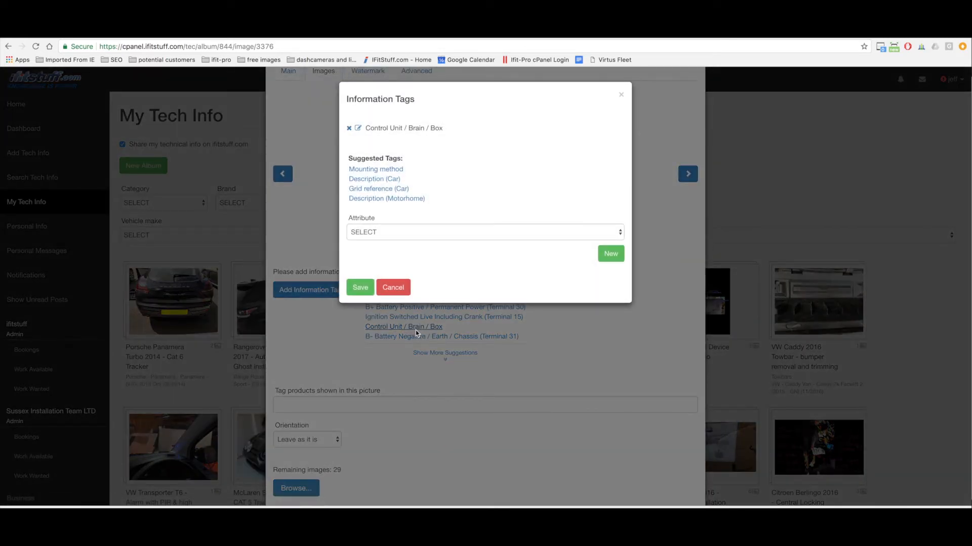
mouse_move(388, 172)
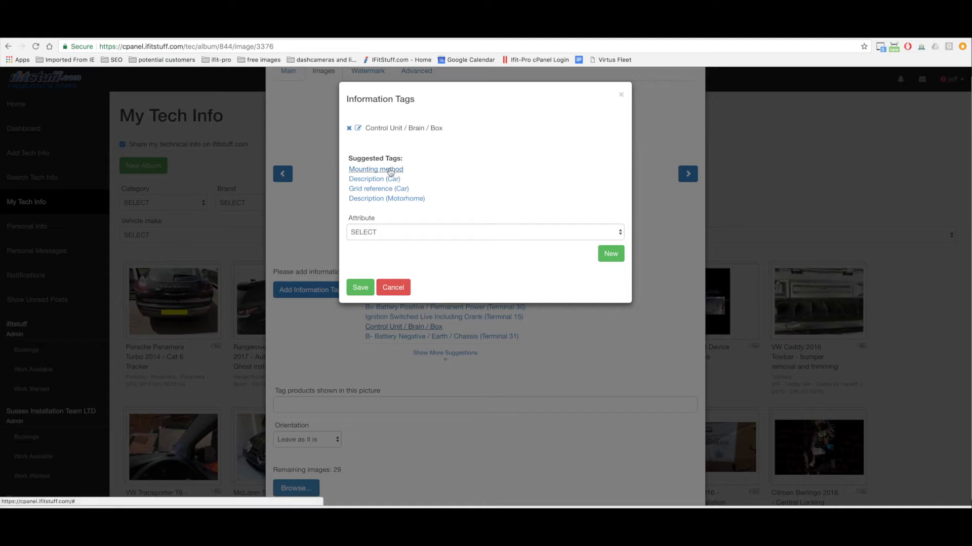
click(376, 169)
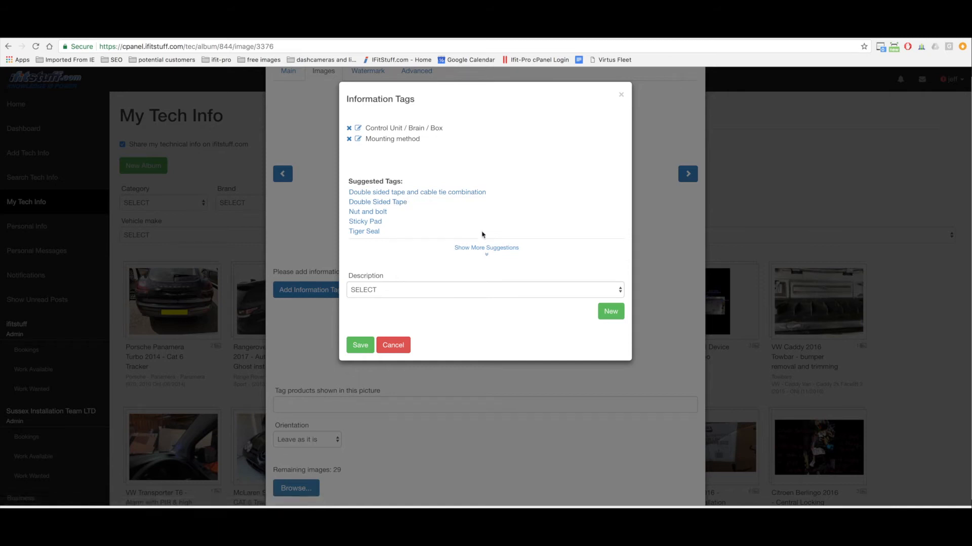
click(484, 289)
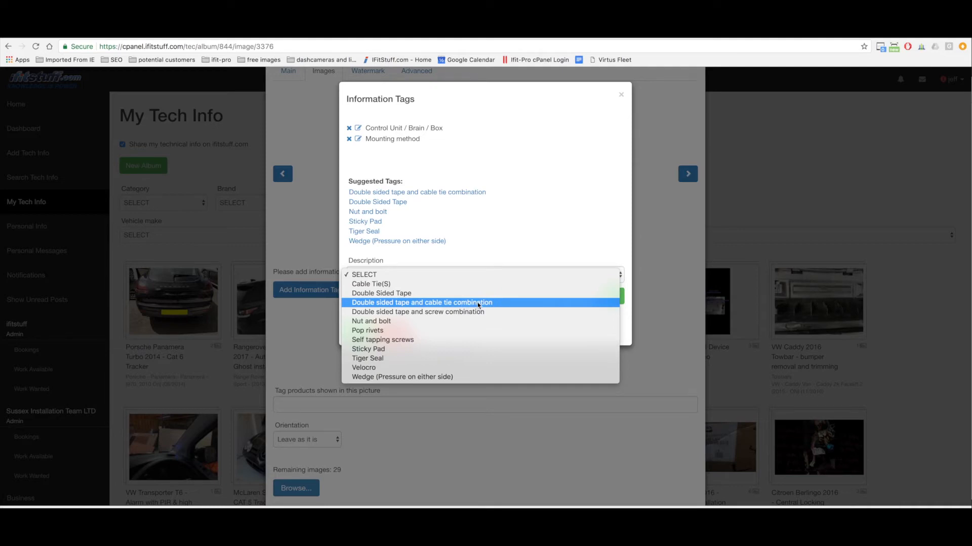
mouse_move(480, 313)
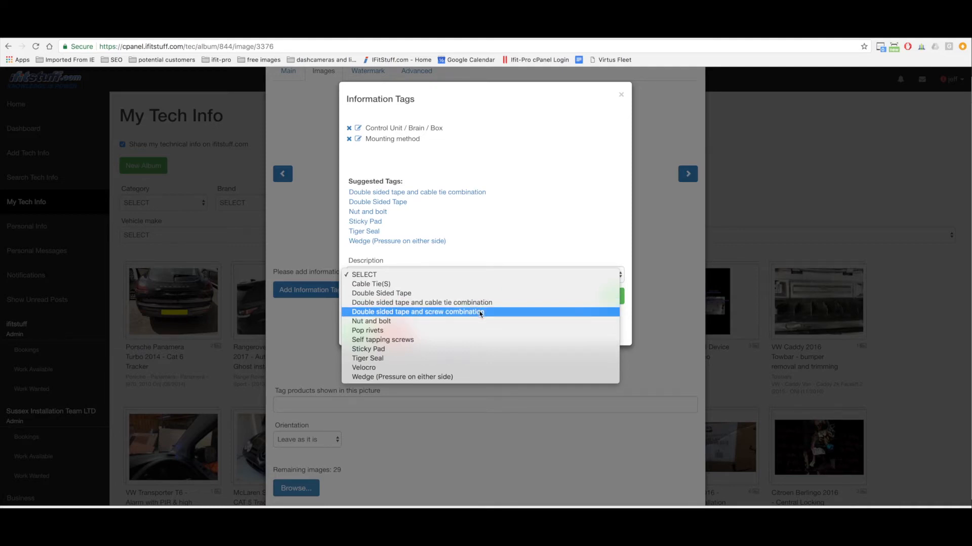
click(417, 311)
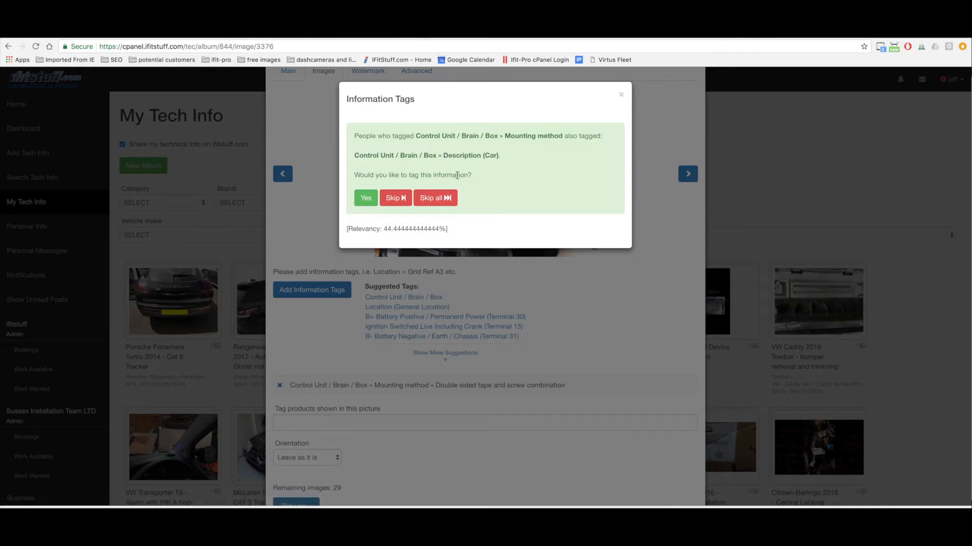
mouse_move(435, 161)
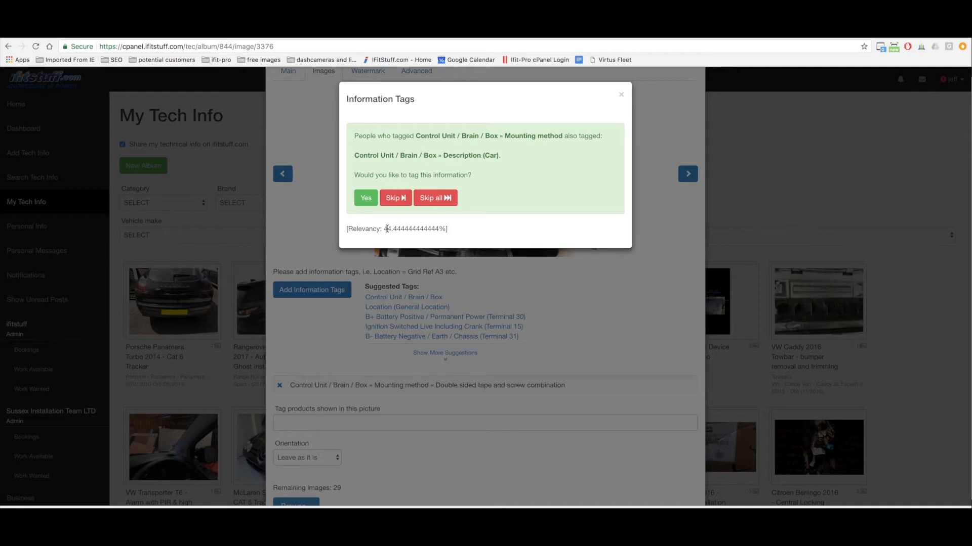
mouse_move(409, 173)
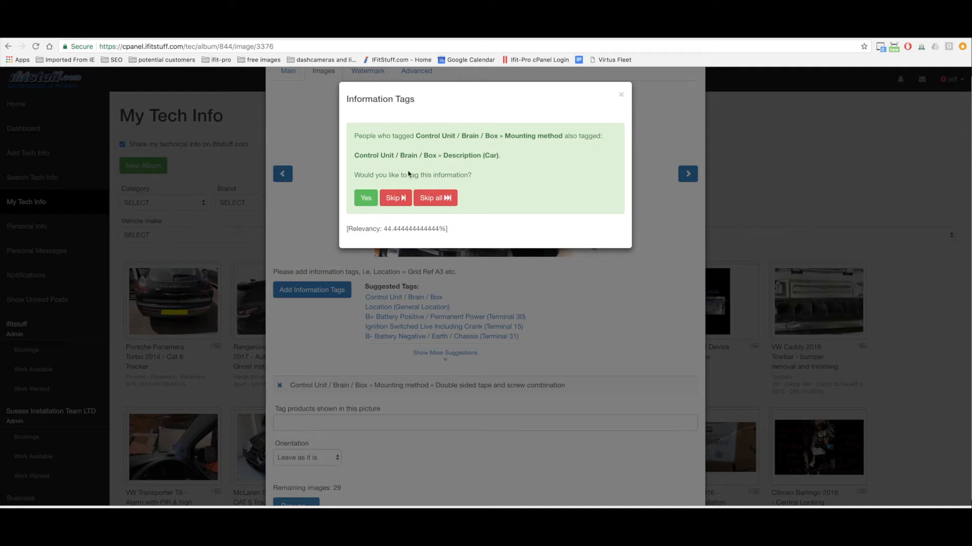
mouse_move(406, 176)
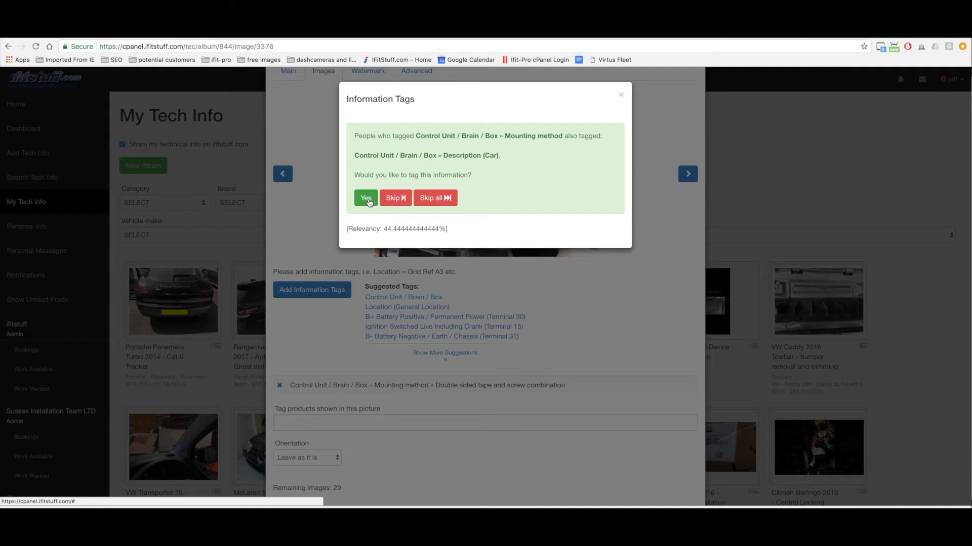
Add the Description (Car) tag 'Above and behind the glovebox' and save it
click(365, 198)
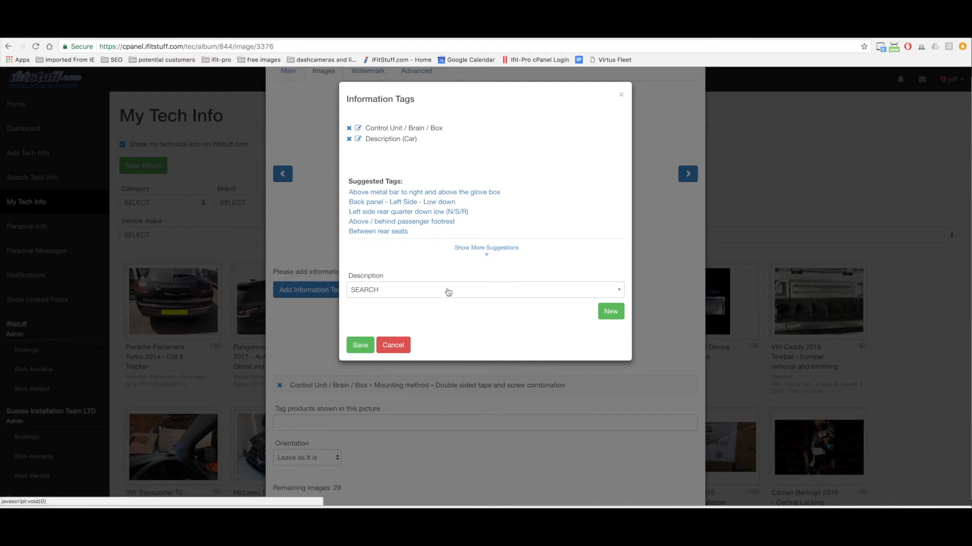
click(484, 289)
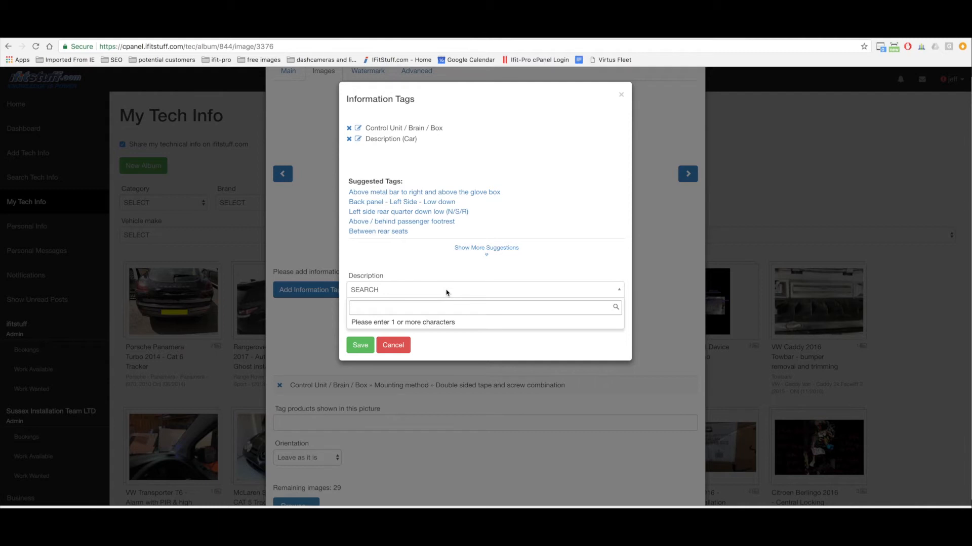
text(above glo)
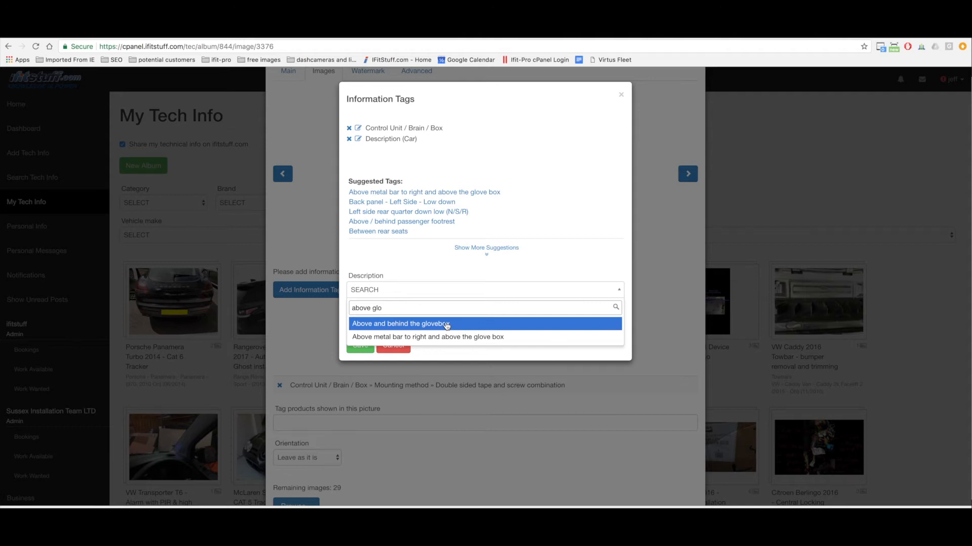
click(400, 324)
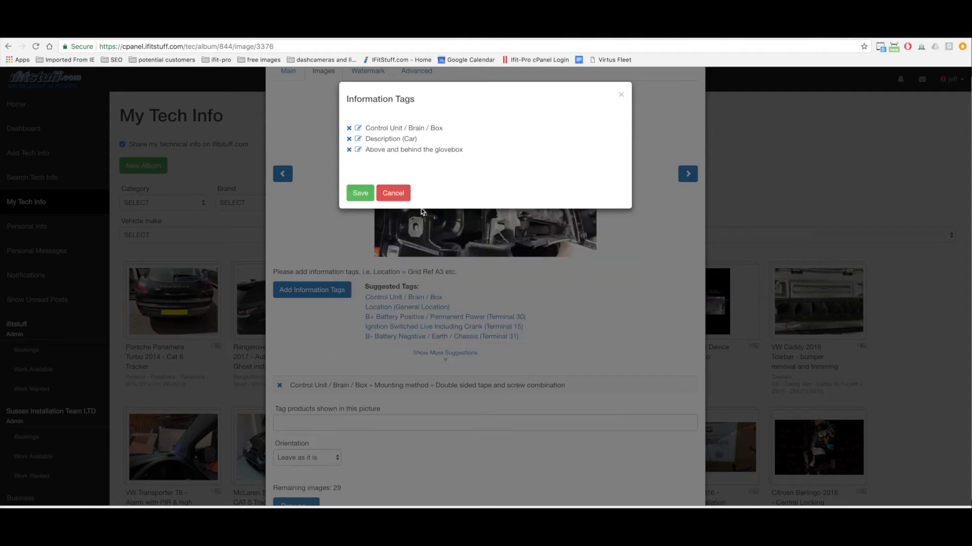
click(360, 193)
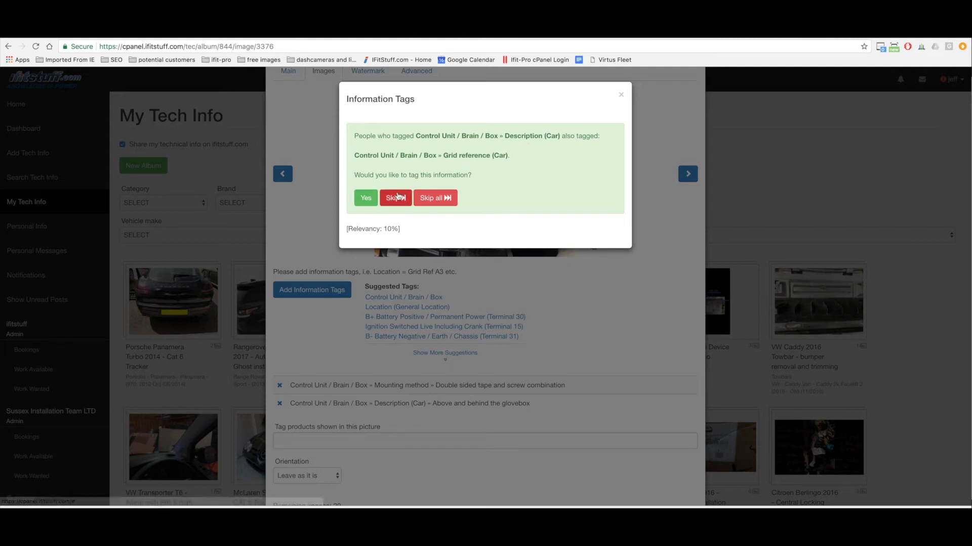
Add the Grid reference (Car) tag B3 to the control unit photo and save it
click(366, 199)
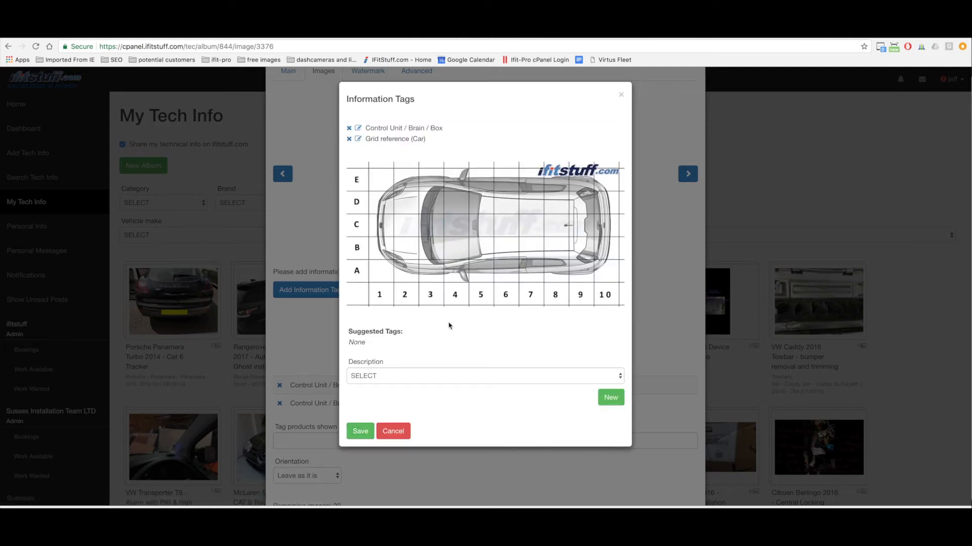
mouse_move(365, 251)
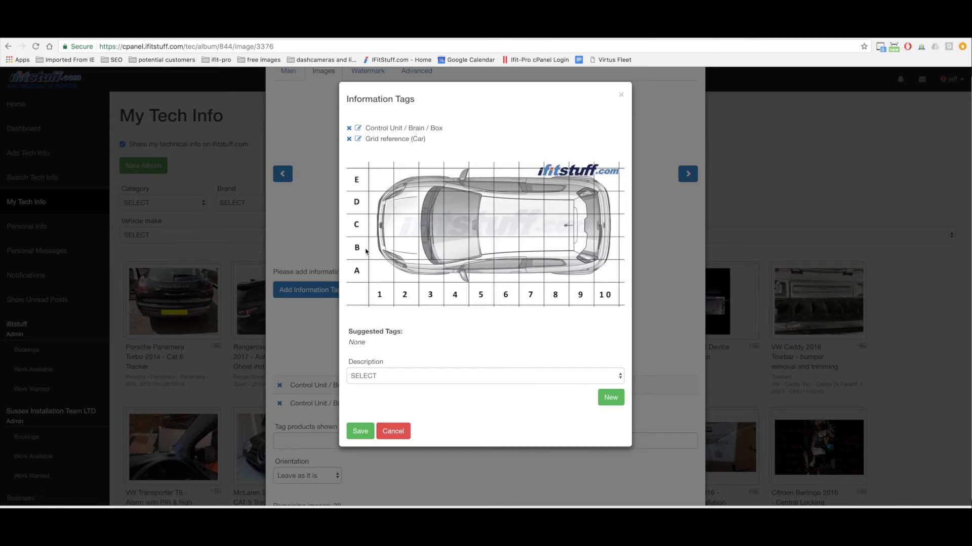
mouse_move(431, 261)
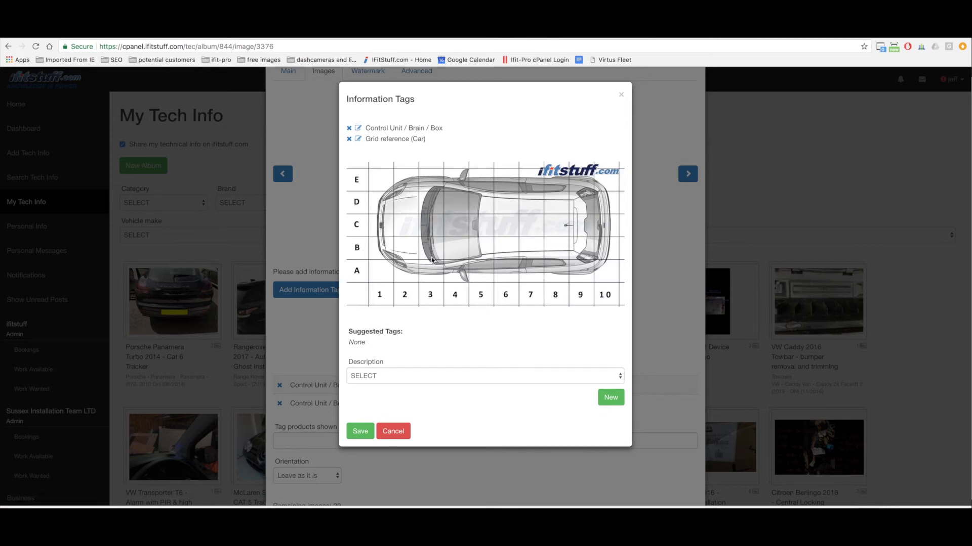
click(484, 375)
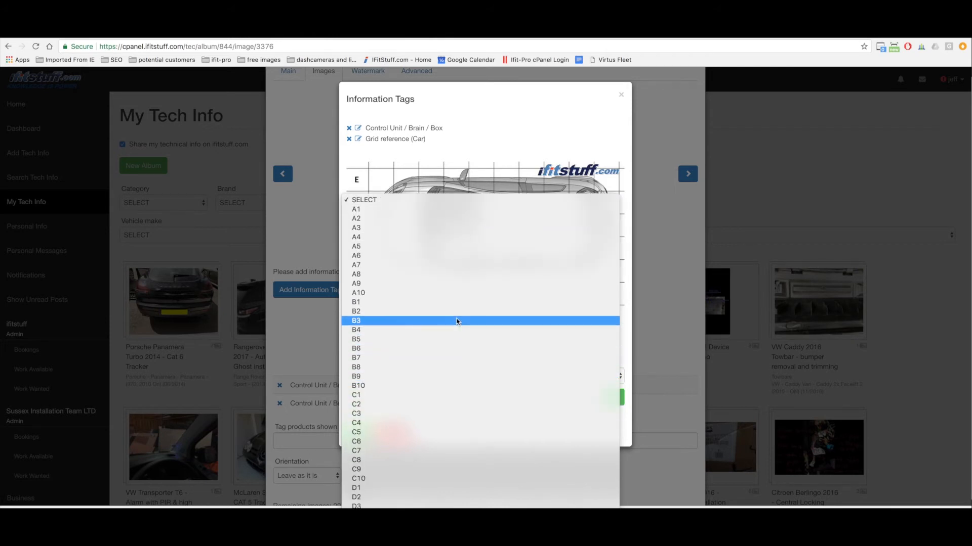
click(356, 320)
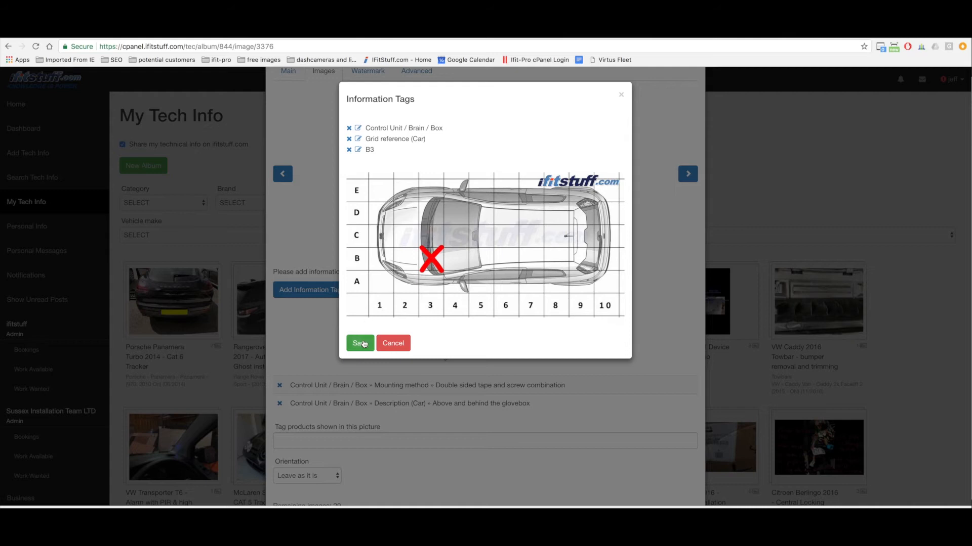
click(360, 343)
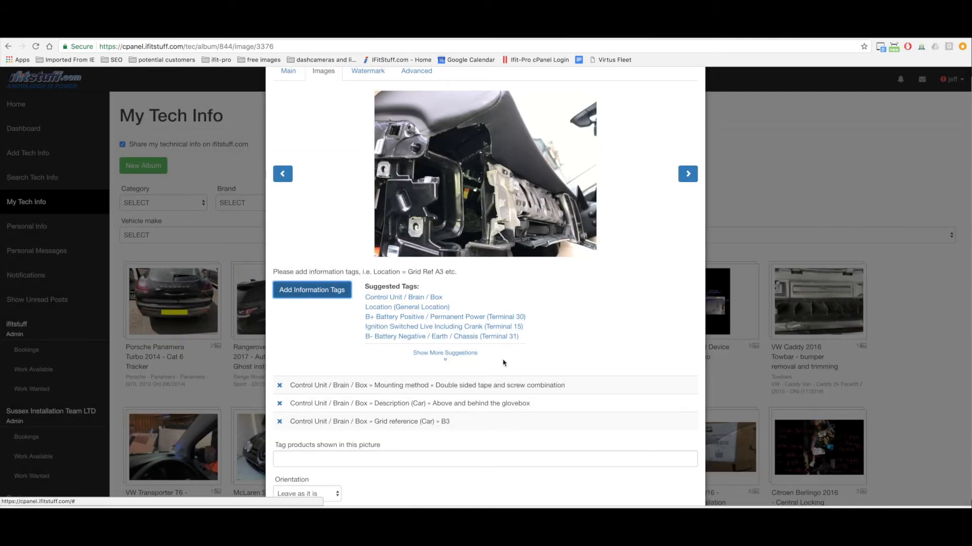
Step through the album's later photos with the Next arrow looking for the next one to tag
scroll(down, 3)
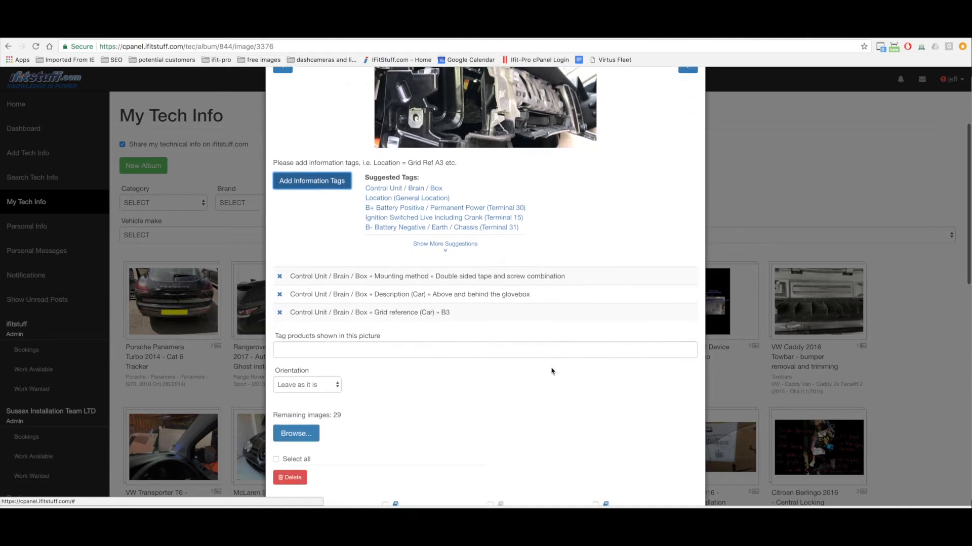
click(687, 190)
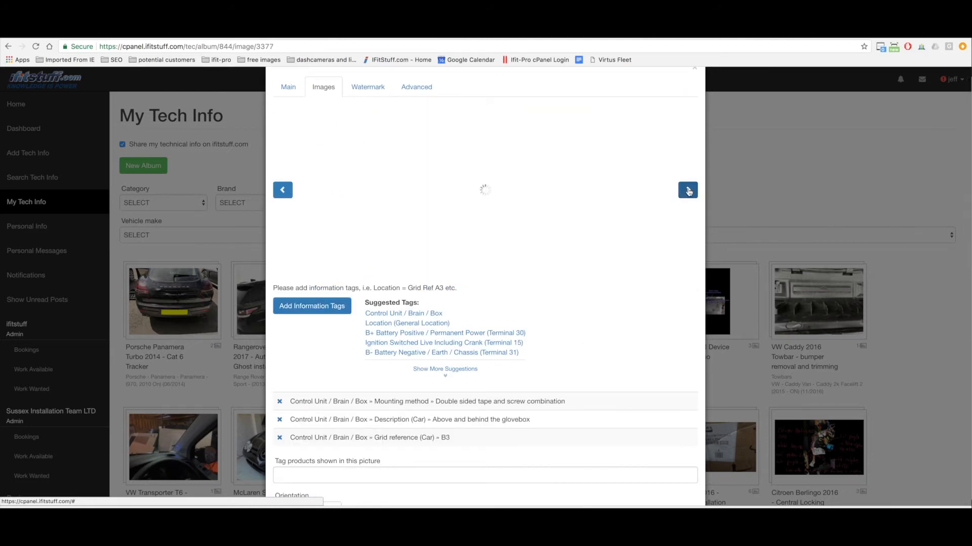
click(688, 190)
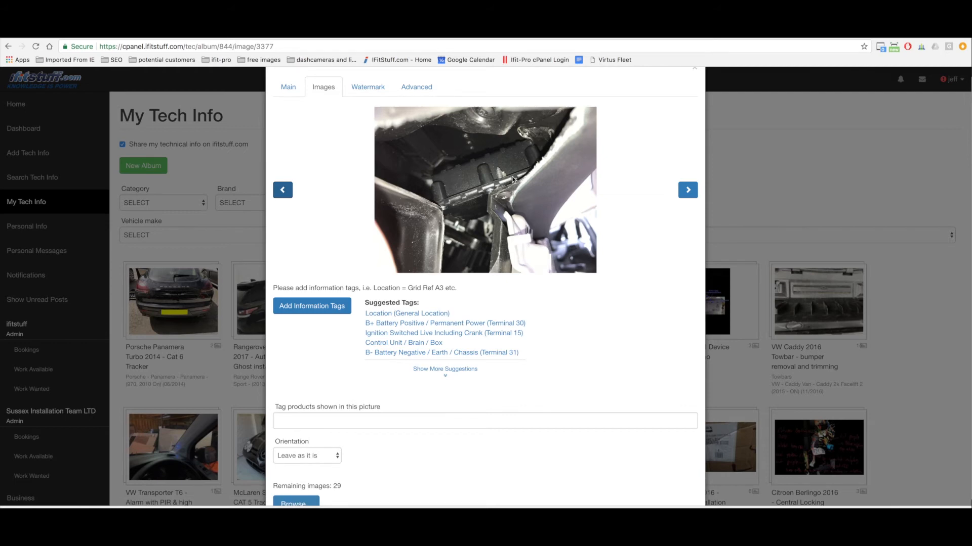
mouse_move(688, 190)
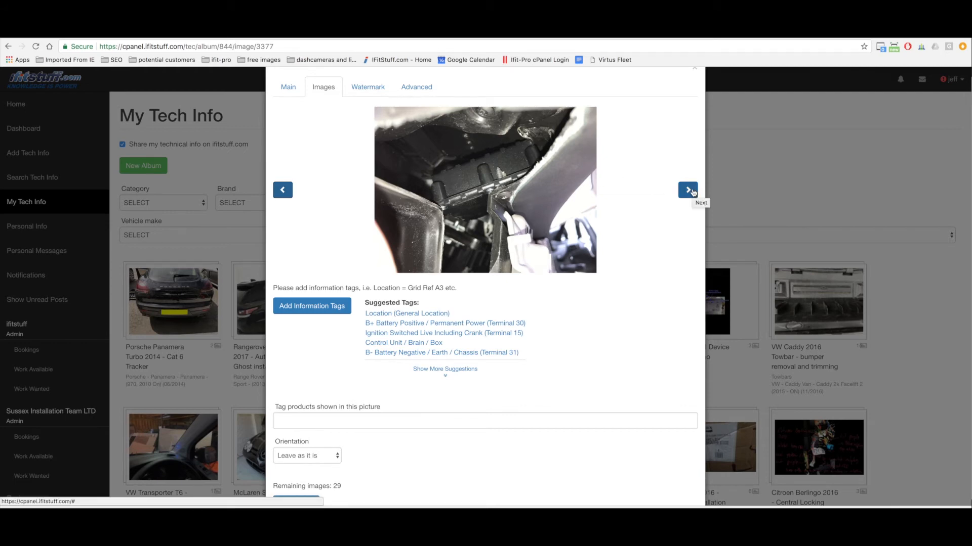
click(687, 190)
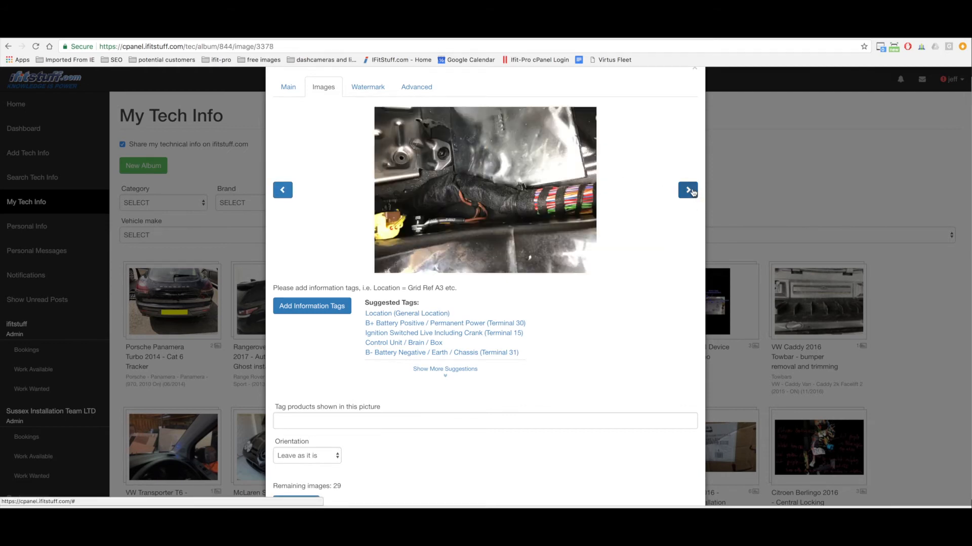
click(687, 191)
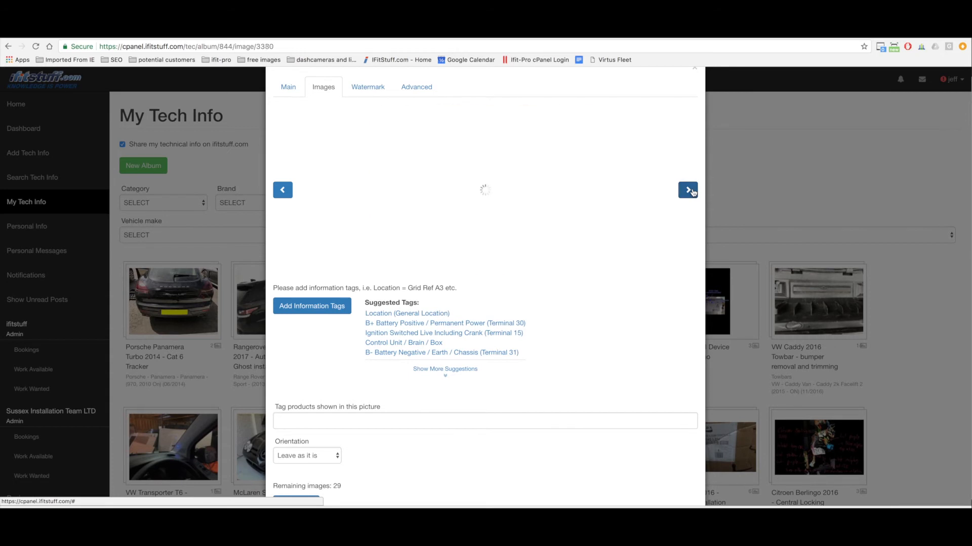
click(686, 191)
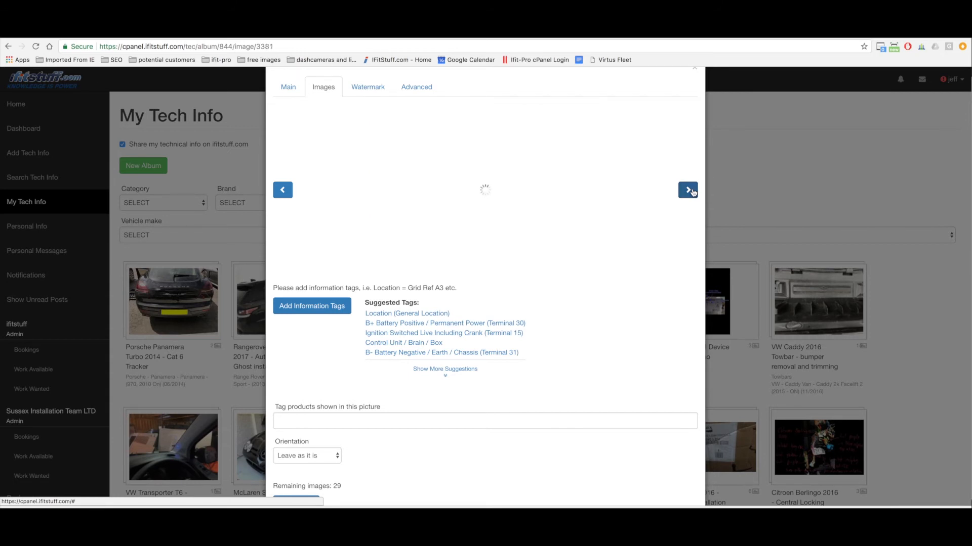
click(686, 190)
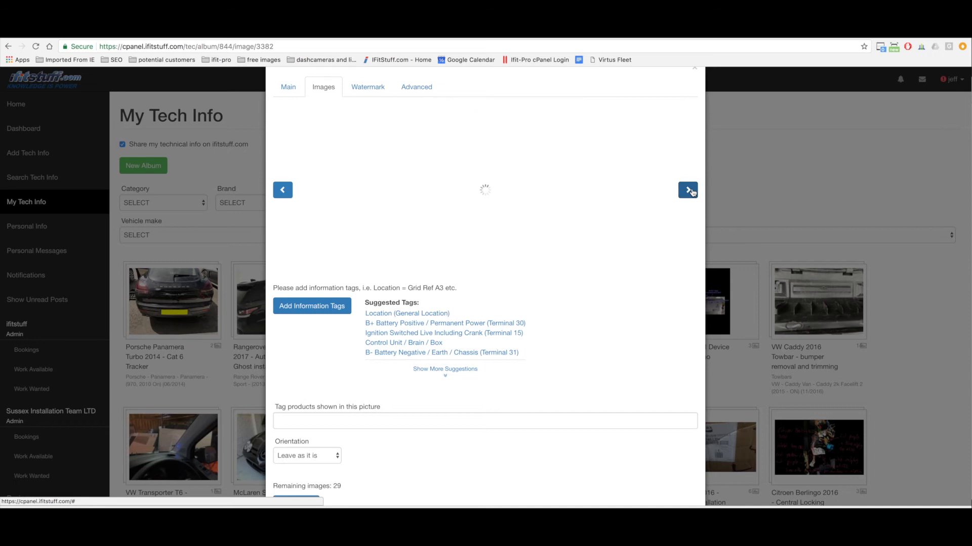
click(686, 190)
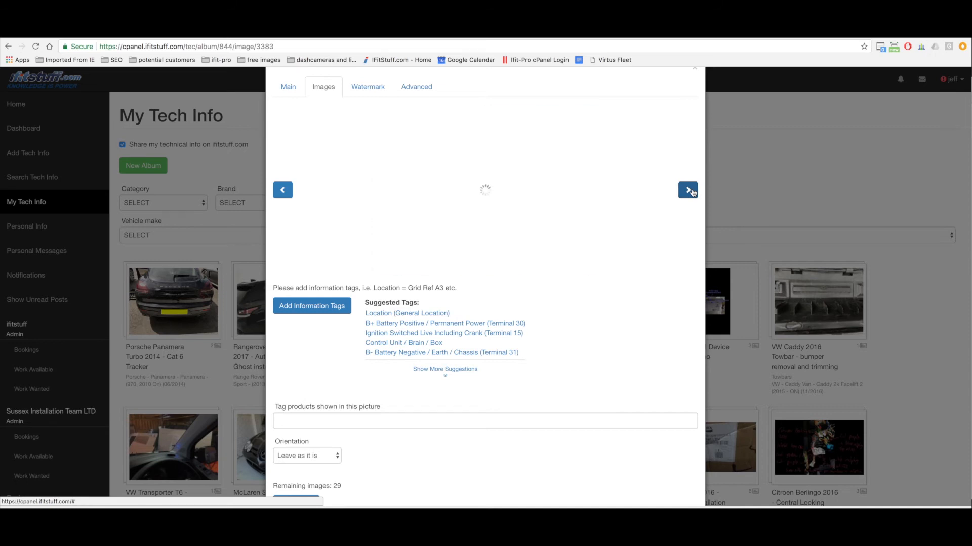
click(686, 190)
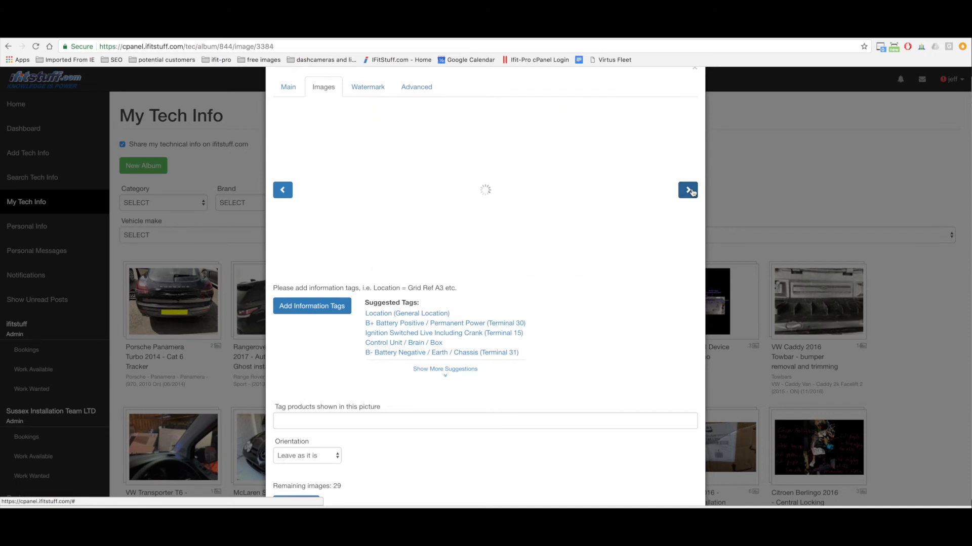
click(686, 190)
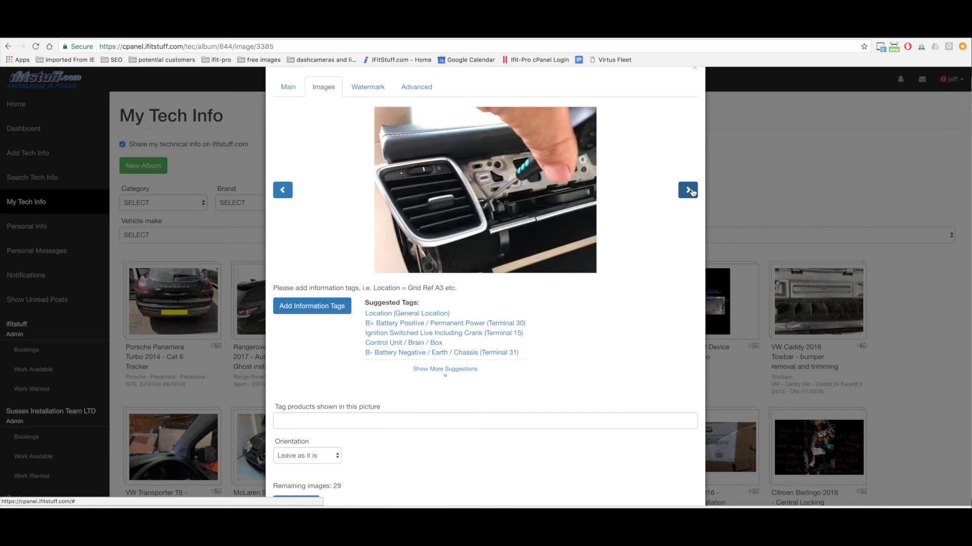
click(686, 190)
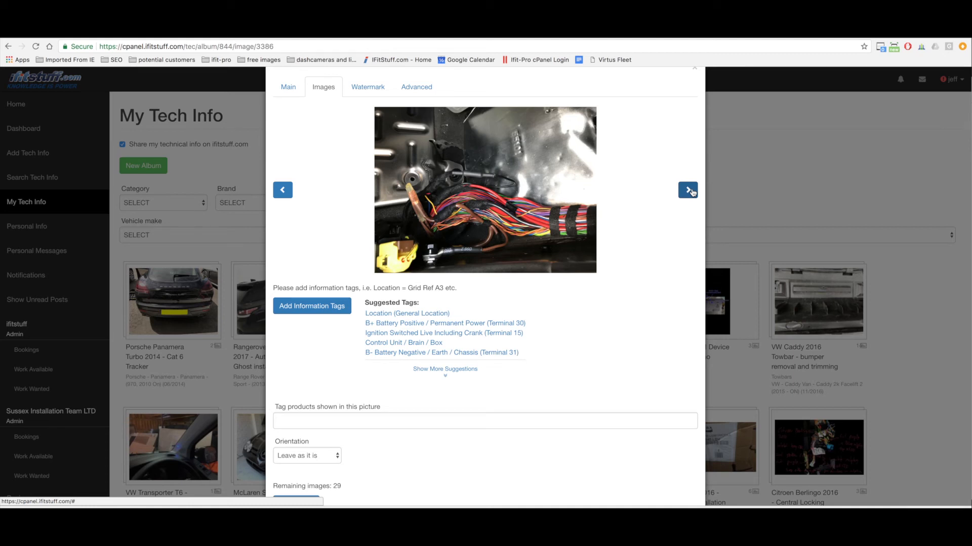
click(687, 190)
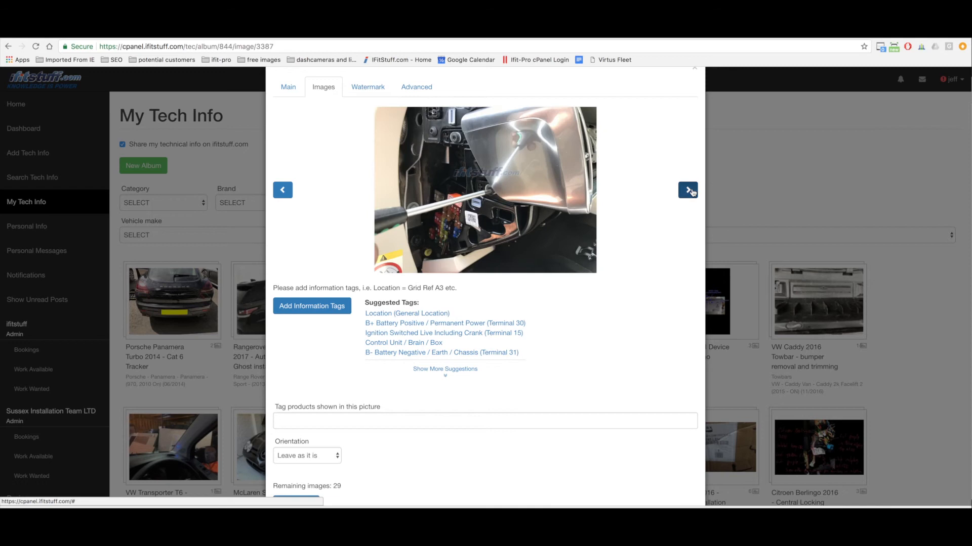
click(687, 191)
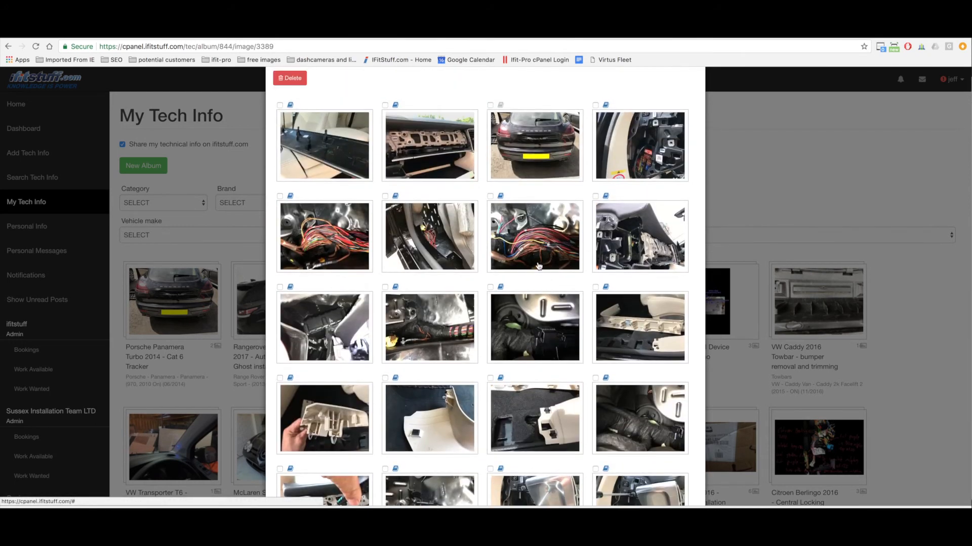
Scroll the thumbnails to reach the multicoloured wiring loom photo
scroll(down, 3)
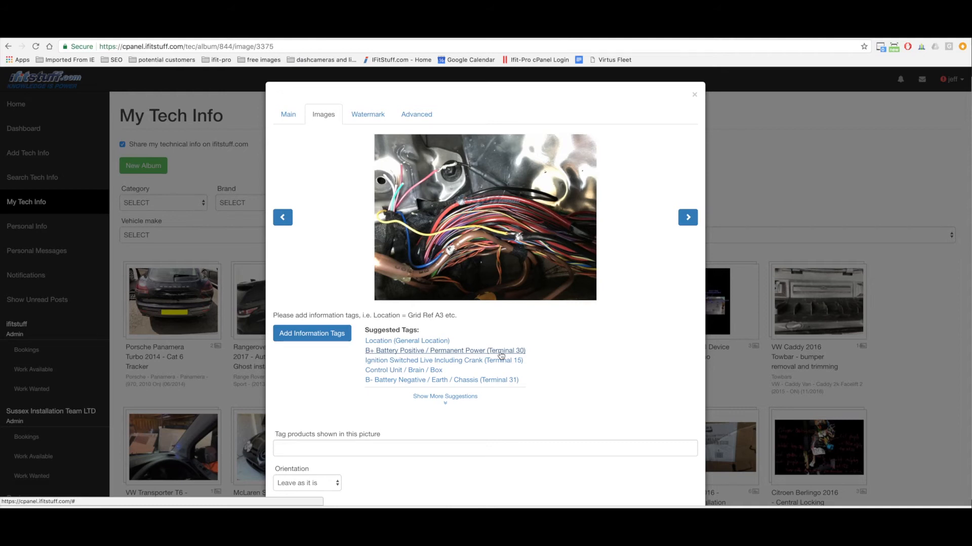
Tag B+ Permanent Power (Terminal 30) with main cable colour Red and save it
click(445, 350)
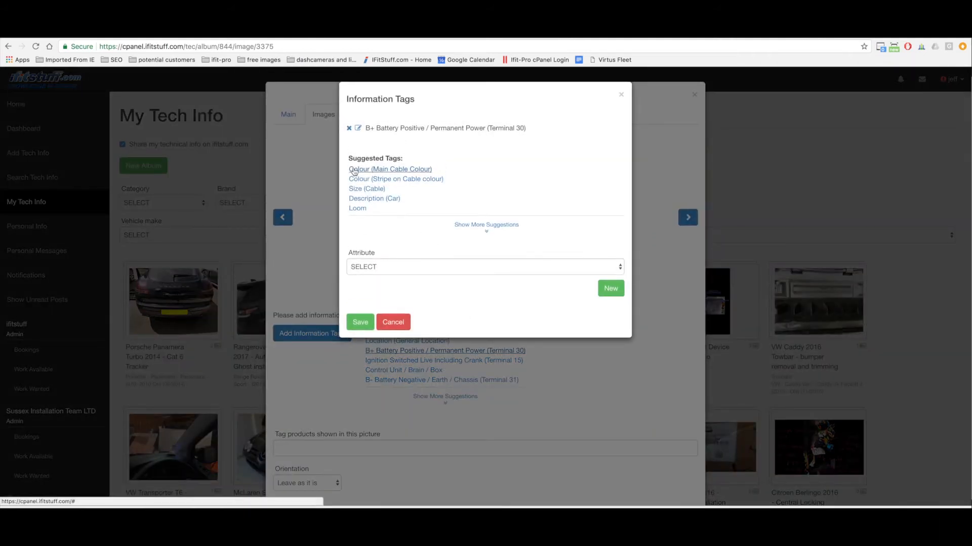
click(391, 169)
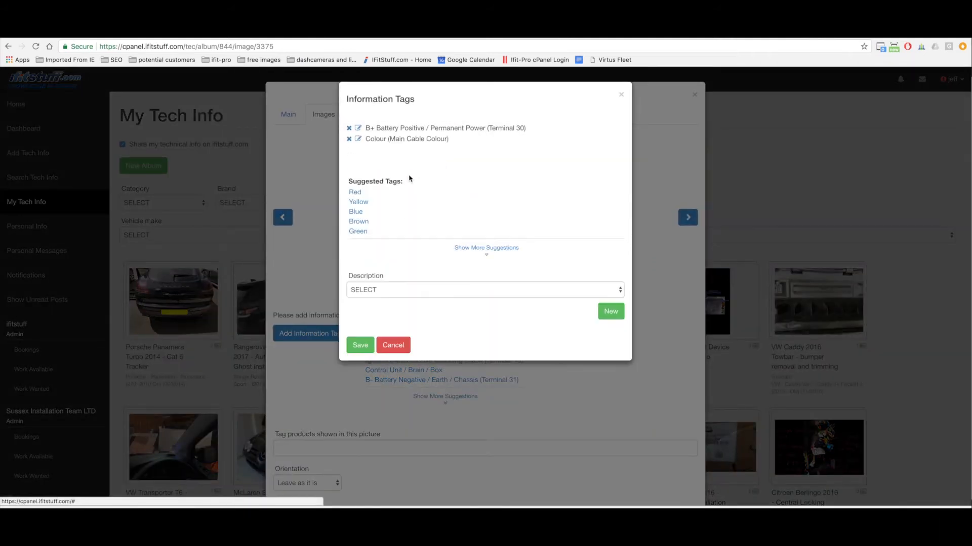
click(354, 192)
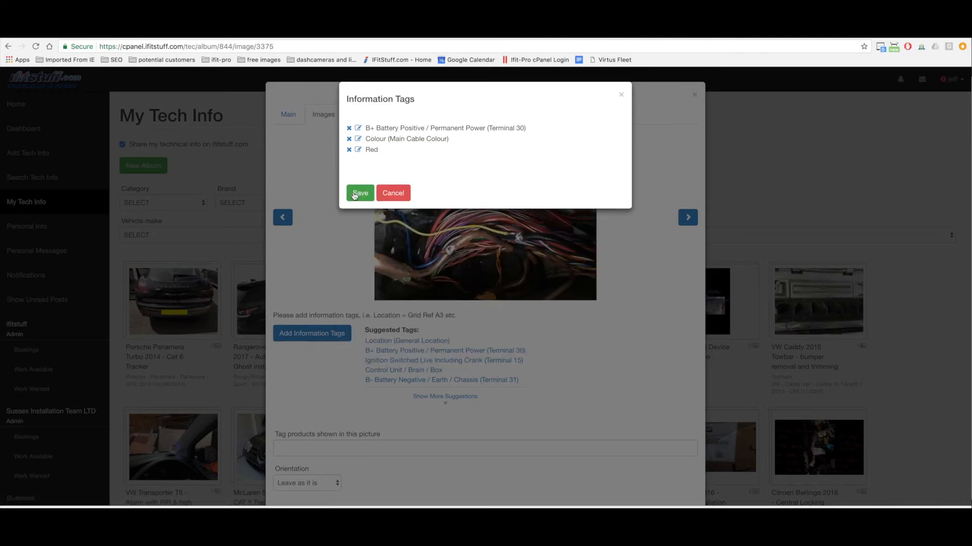
click(360, 192)
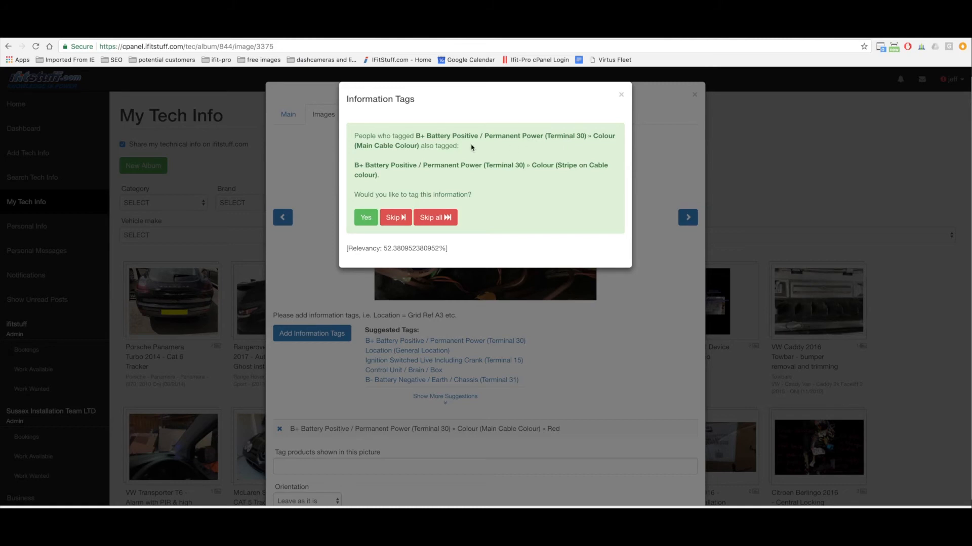
mouse_move(556, 168)
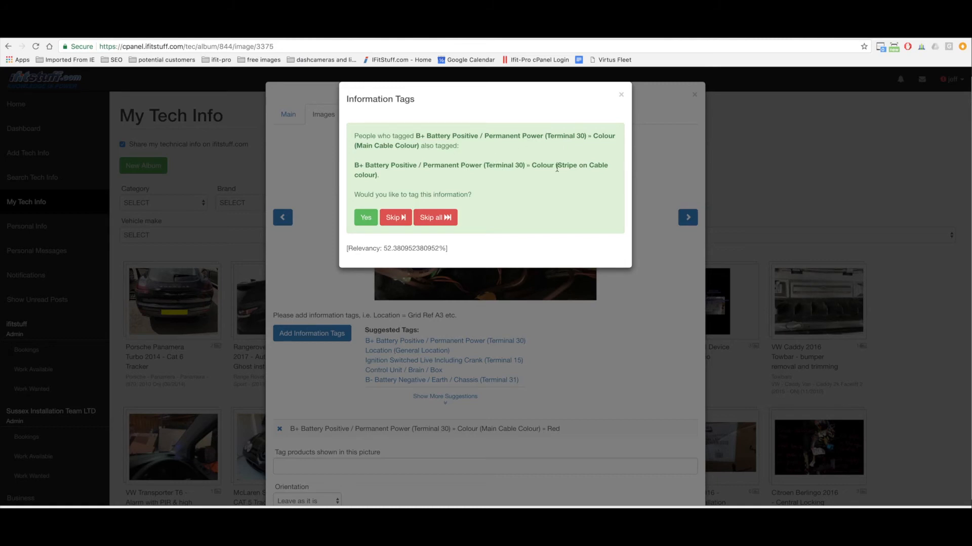
Add stripe colour Black to the Terminal 30 tag, declining the Description (Car) and Loom suggestions
click(365, 218)
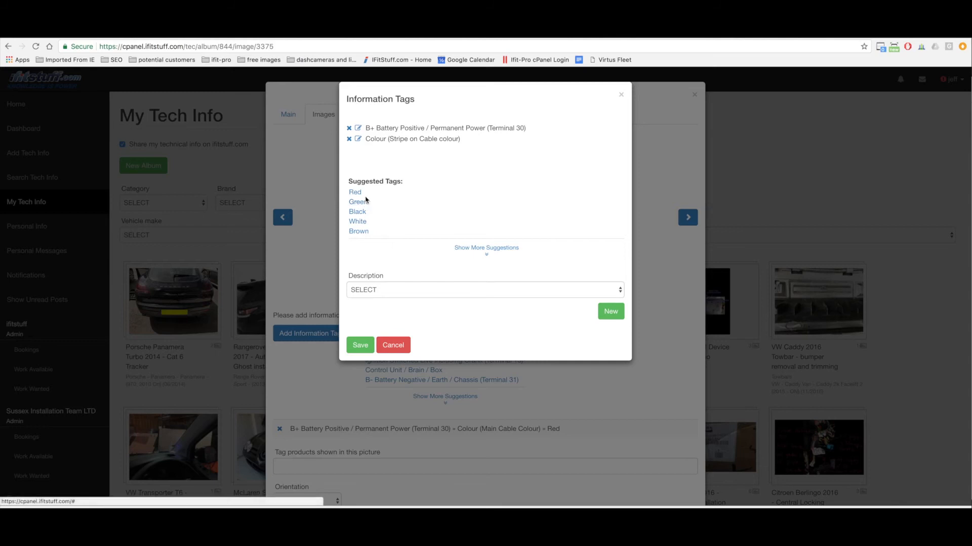
click(484, 289)
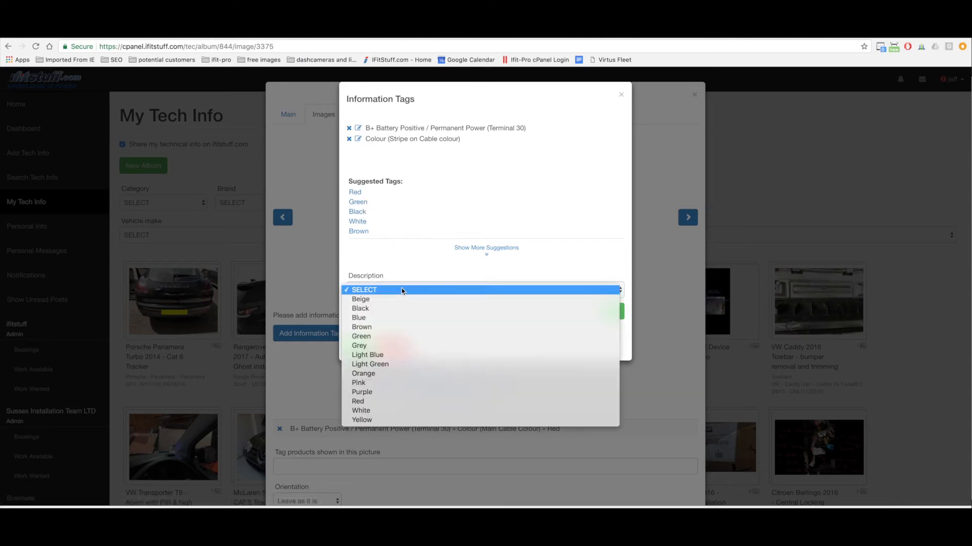
click(364, 290)
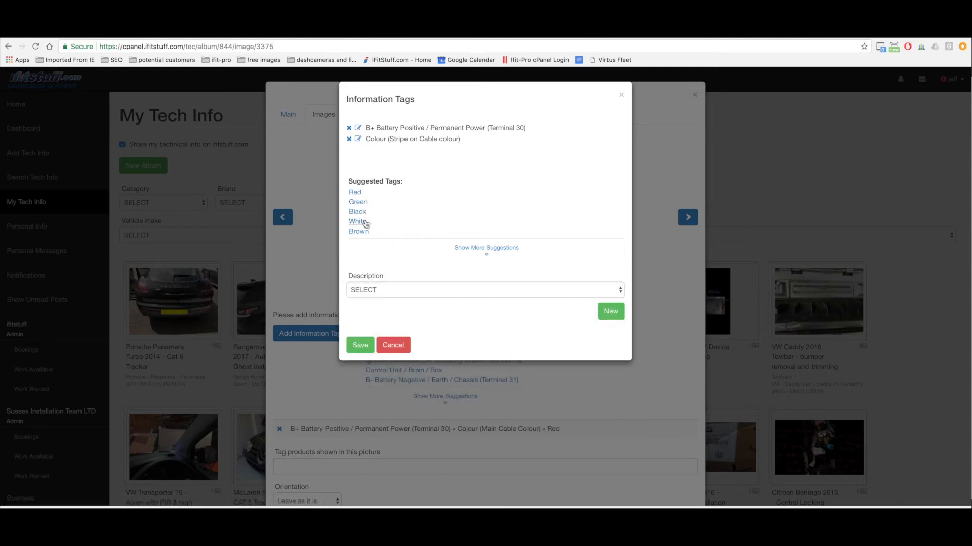
click(358, 212)
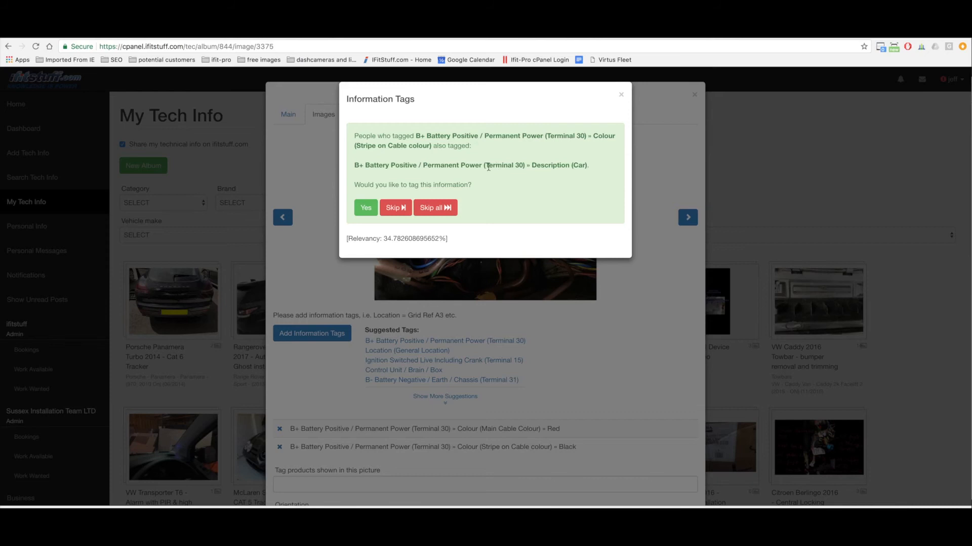
mouse_move(574, 172)
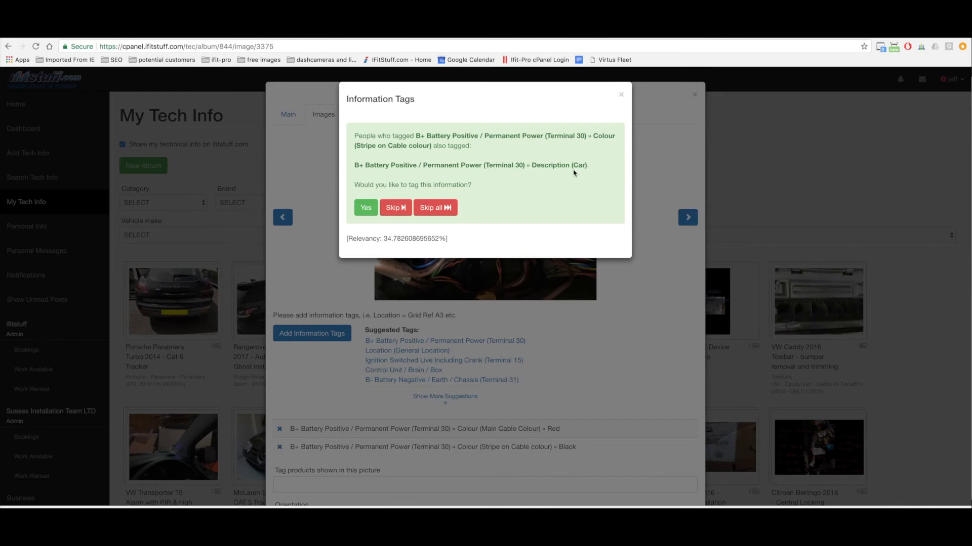
click(395, 207)
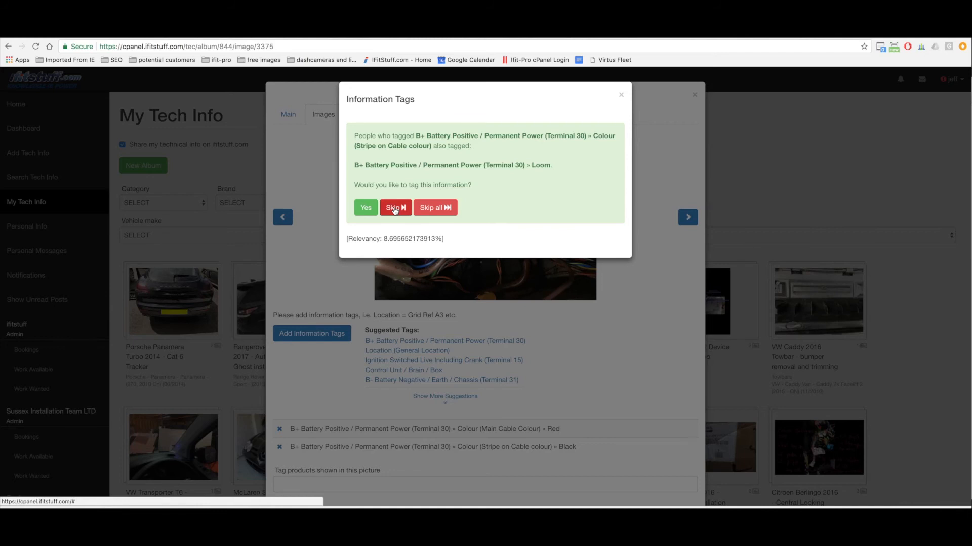
click(395, 208)
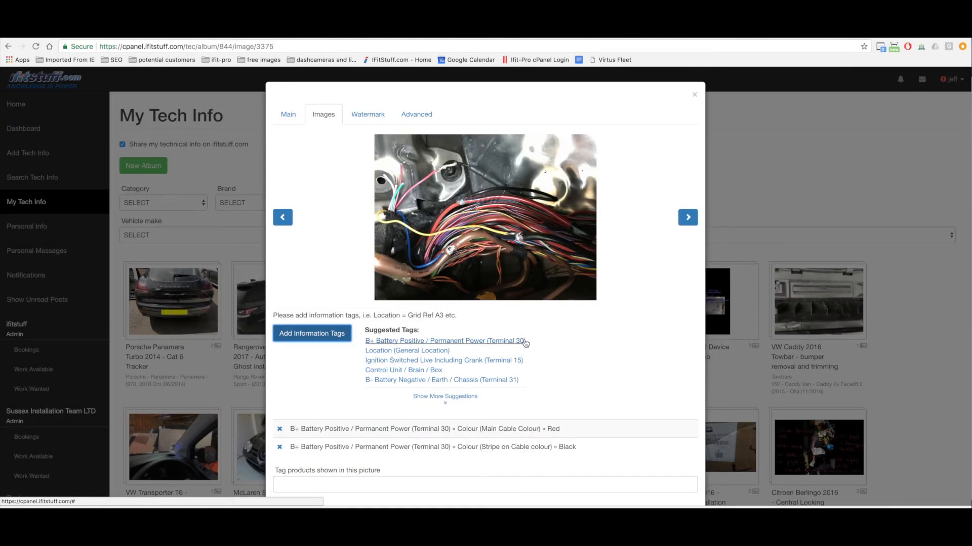
mouse_move(544, 279)
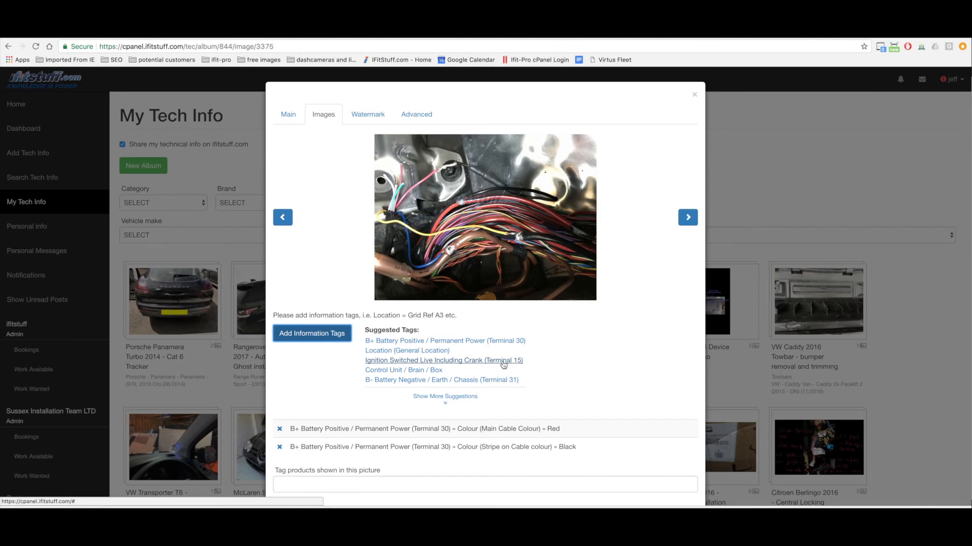
Tag Ignition Switched Live (Terminal 15) with main cable colour Black, declining the stripe colour suggestion
click(444, 360)
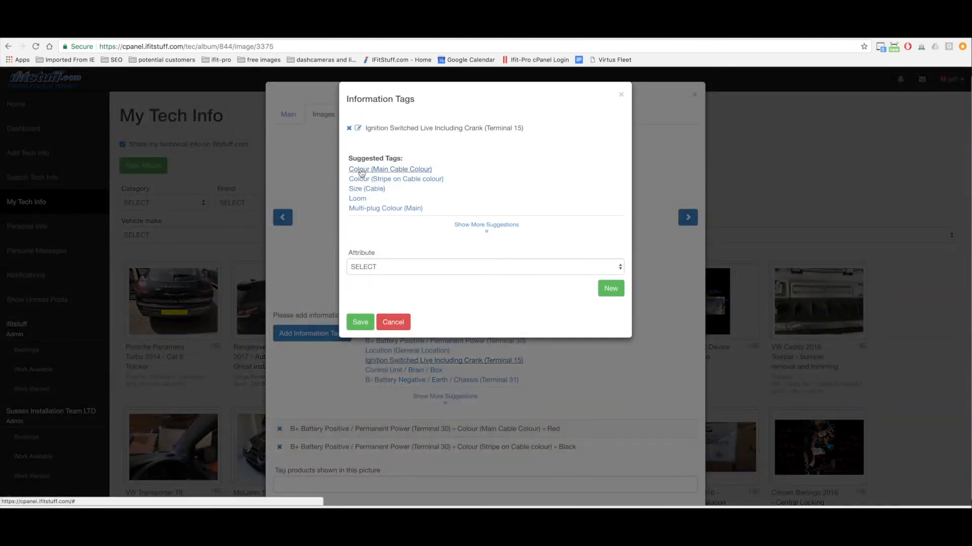
click(390, 169)
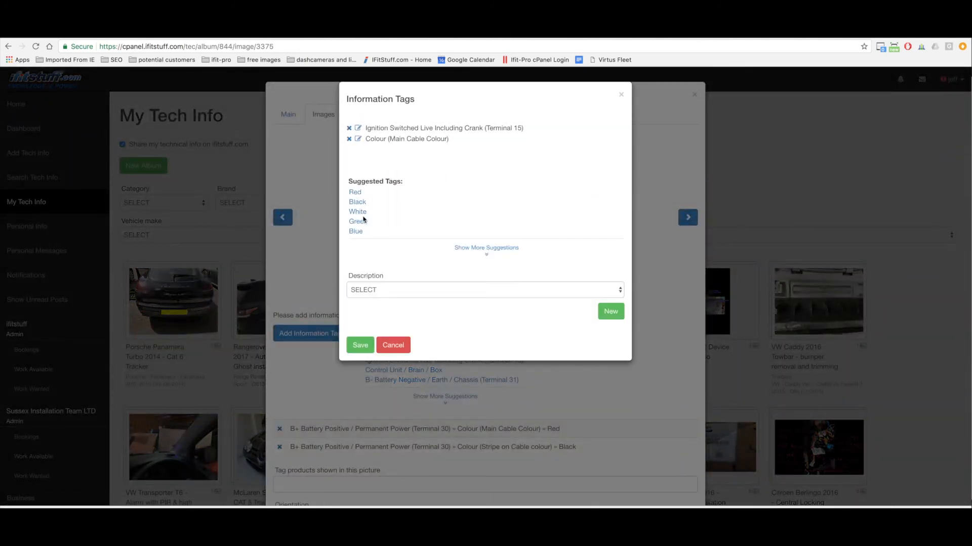
click(357, 202)
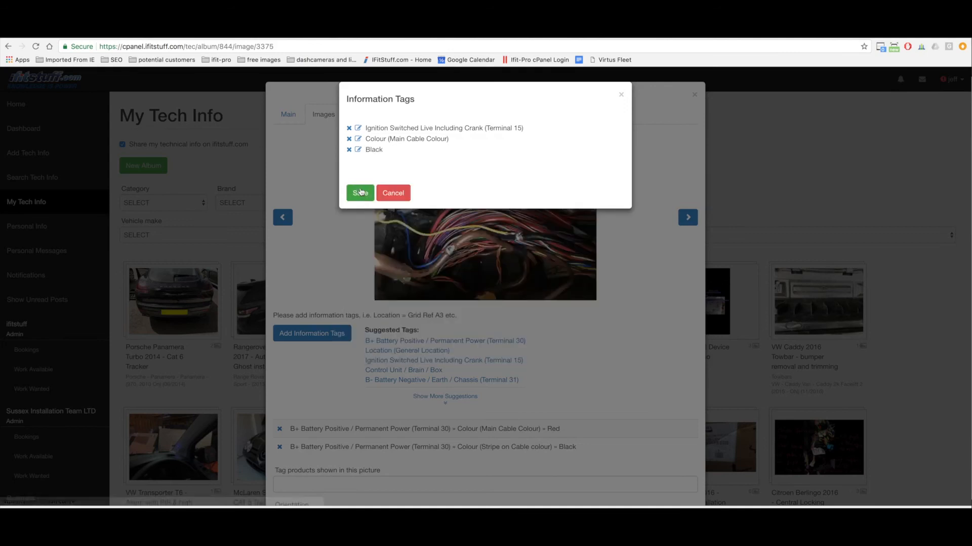
click(360, 192)
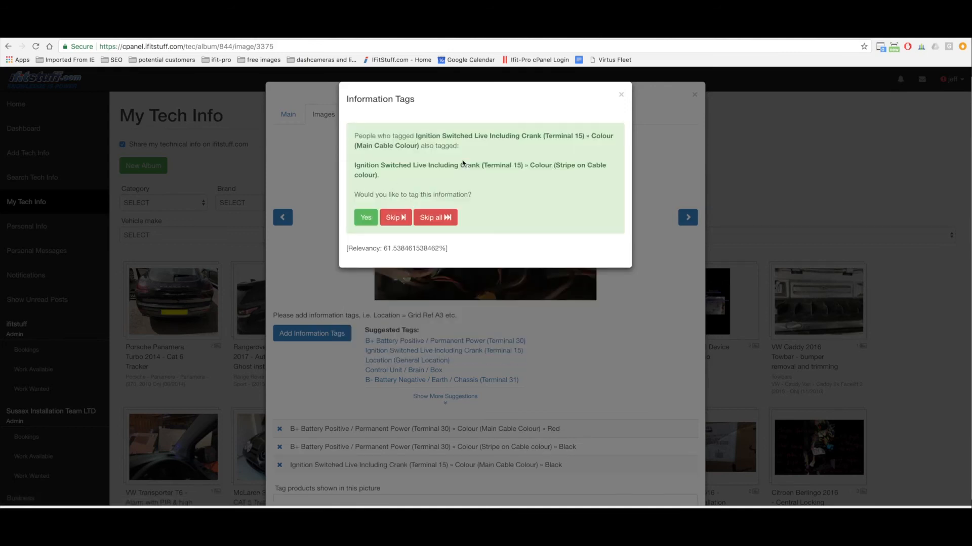
mouse_move(574, 174)
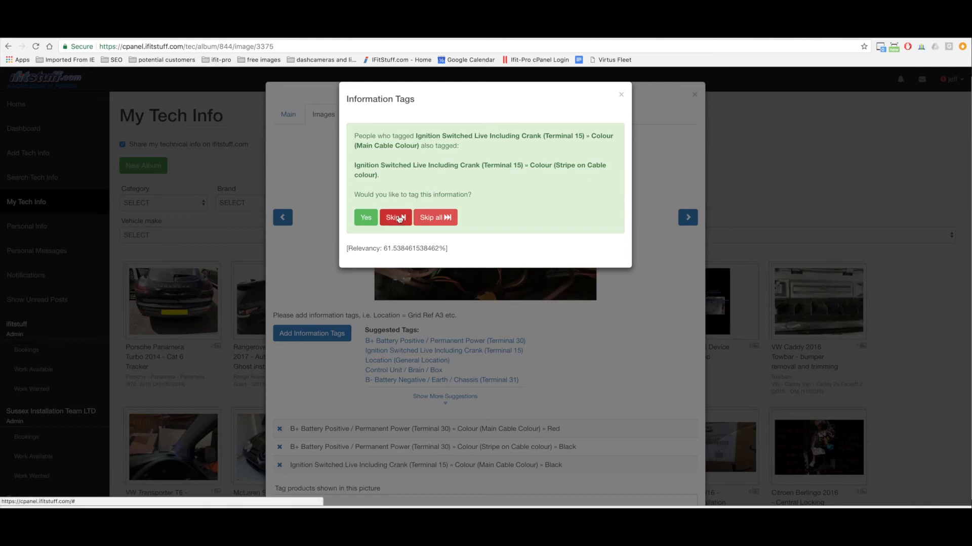
click(394, 216)
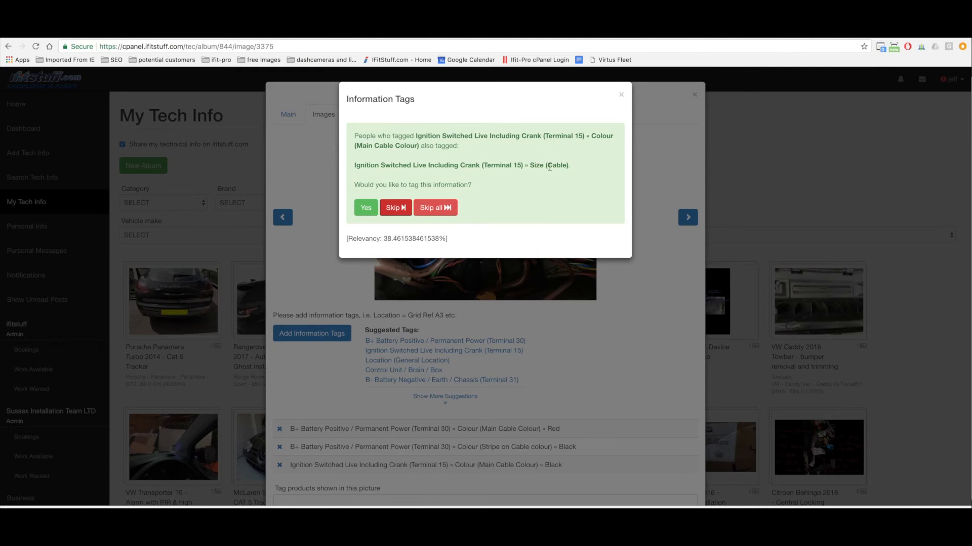
mouse_move(395, 211)
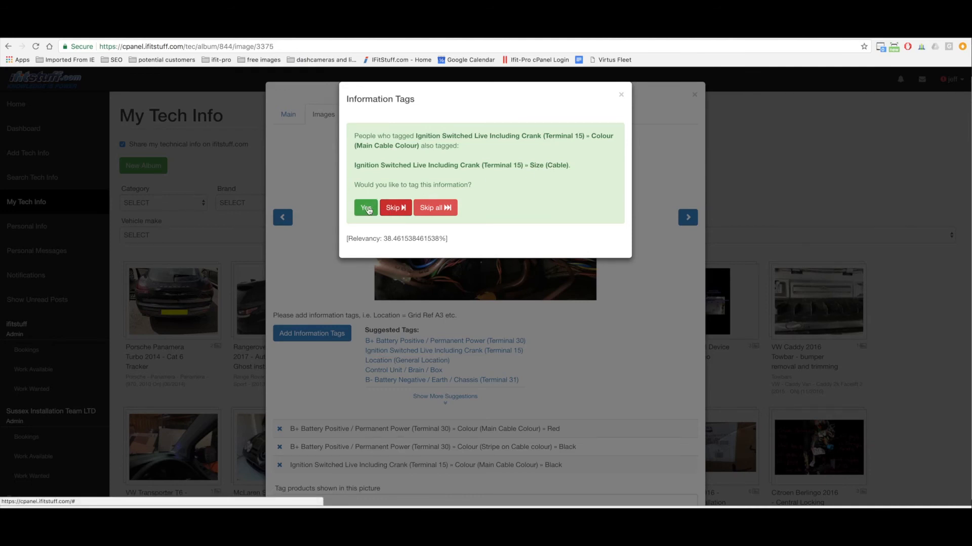
Add cable size Medium thickness to the Terminal 15 tag, declining stripe colour and Number on Cable
click(365, 208)
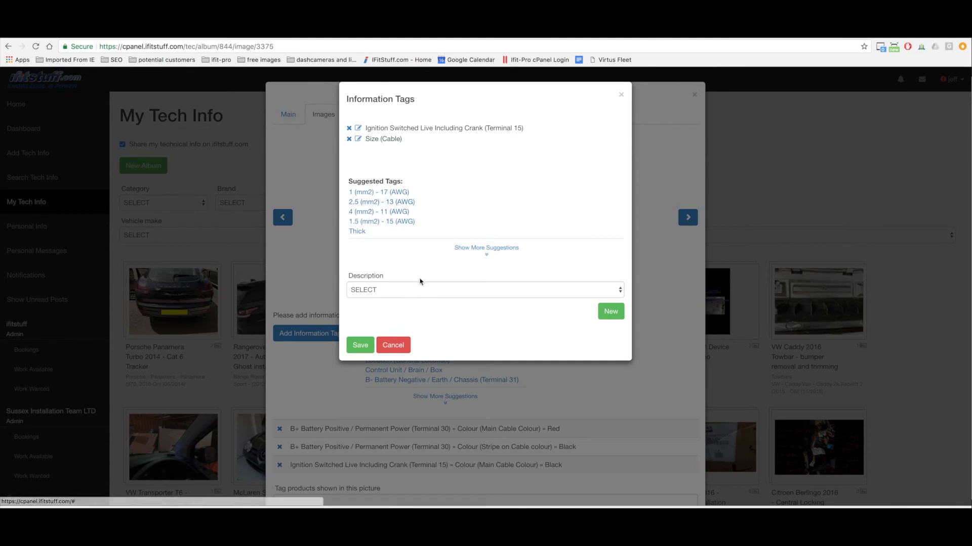
mouse_move(366, 235)
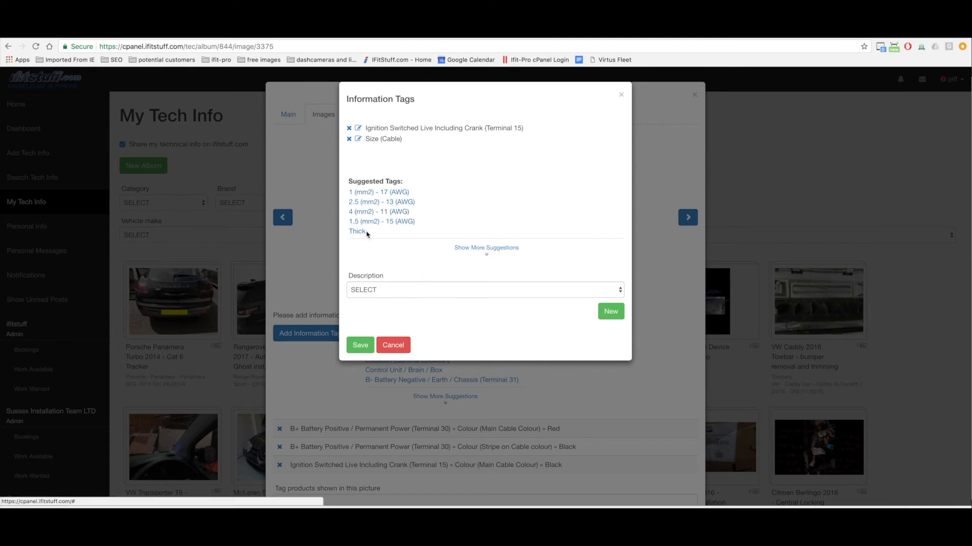
click(483, 289)
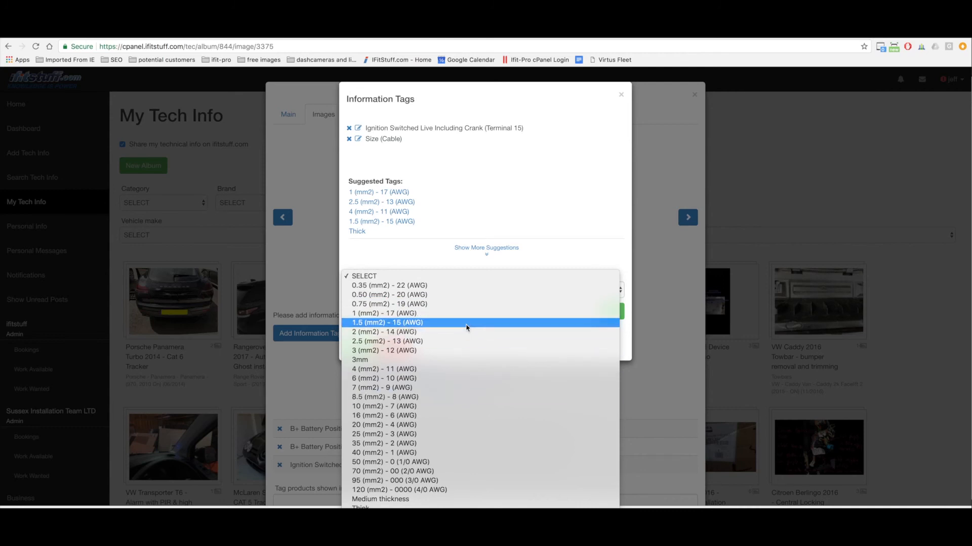
mouse_move(462, 368)
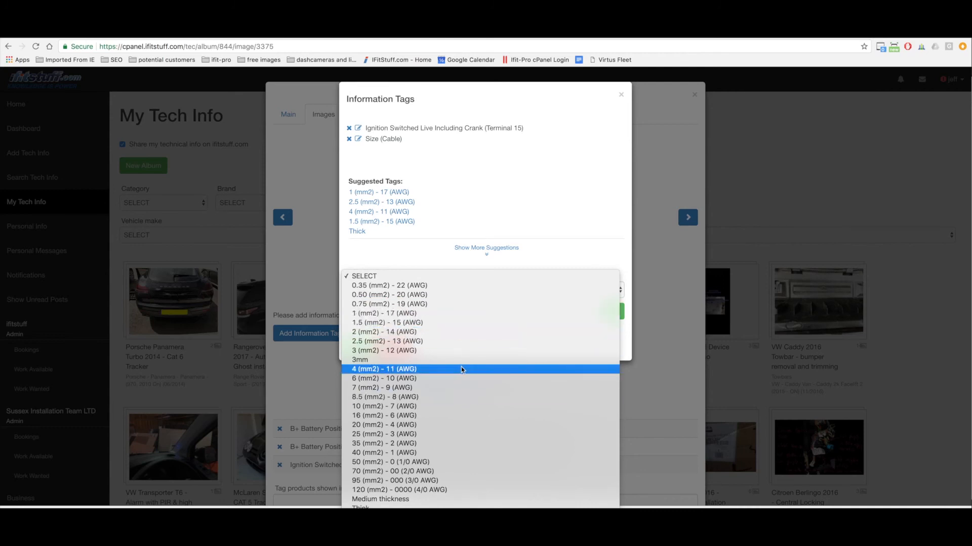
mouse_move(465, 379)
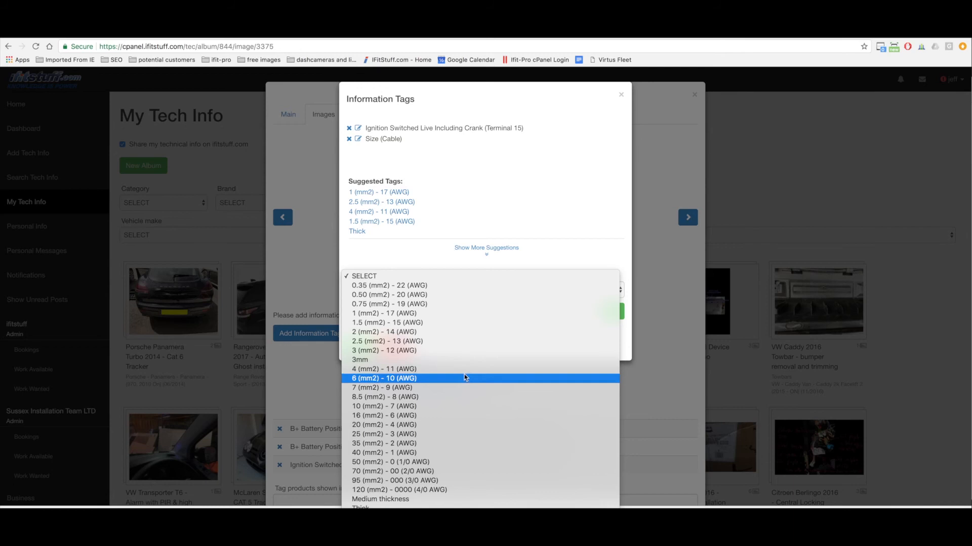
mouse_move(460, 348)
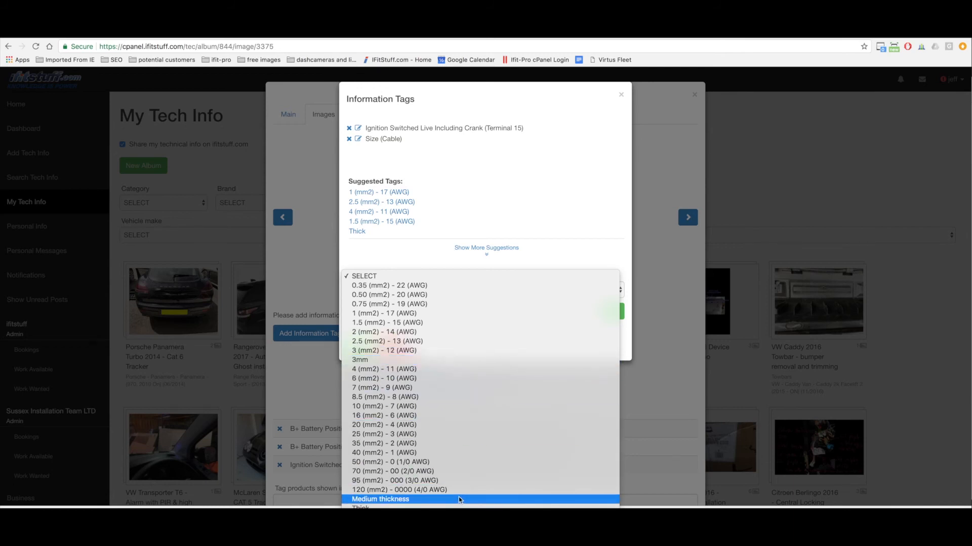
click(381, 499)
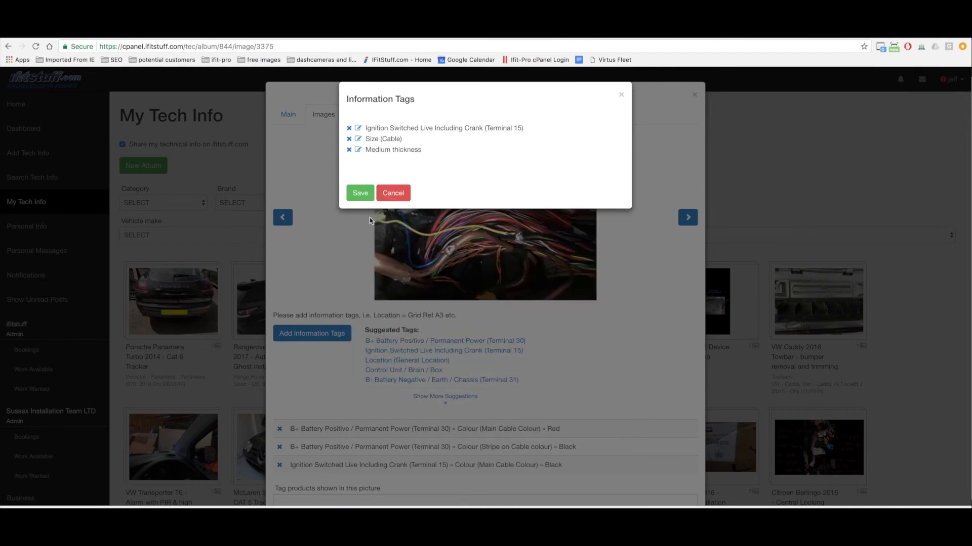
click(361, 192)
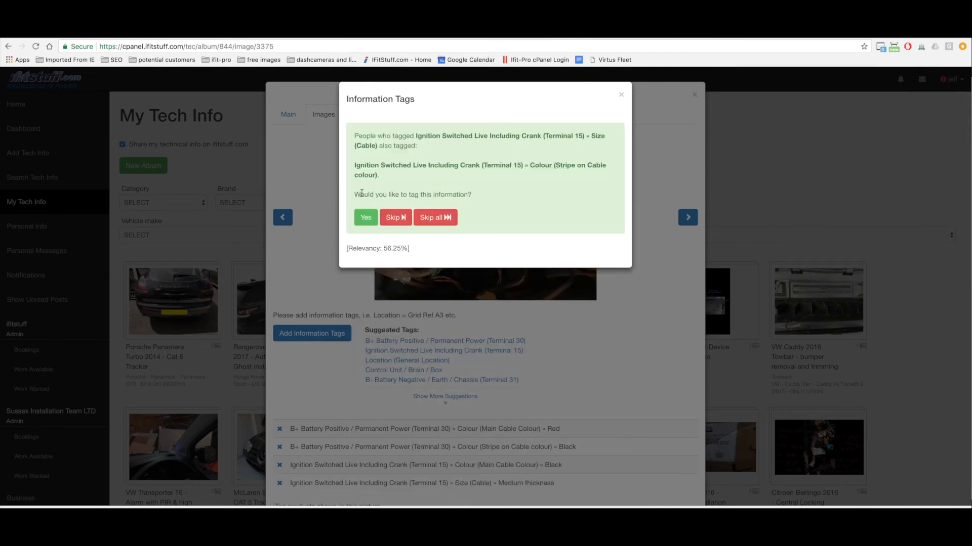
click(395, 207)
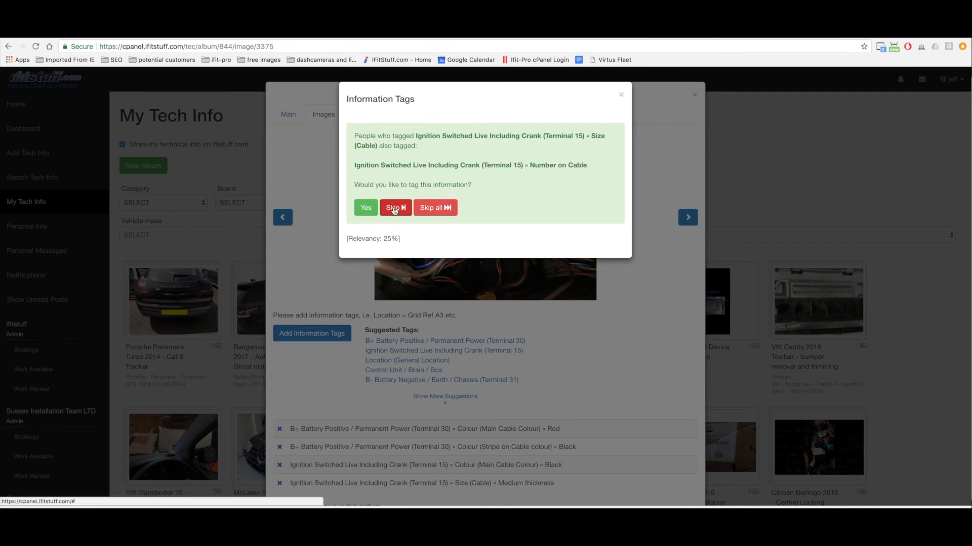
click(395, 208)
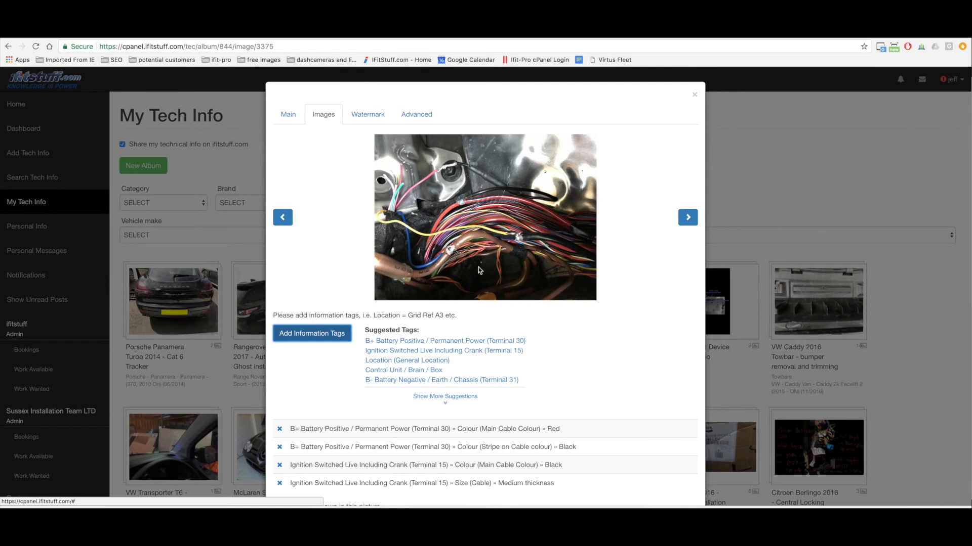
Tag B- Battery Negative / Earth (Terminal 31) with main cable colour Brown and skip all further suggestions
scroll(down, 3)
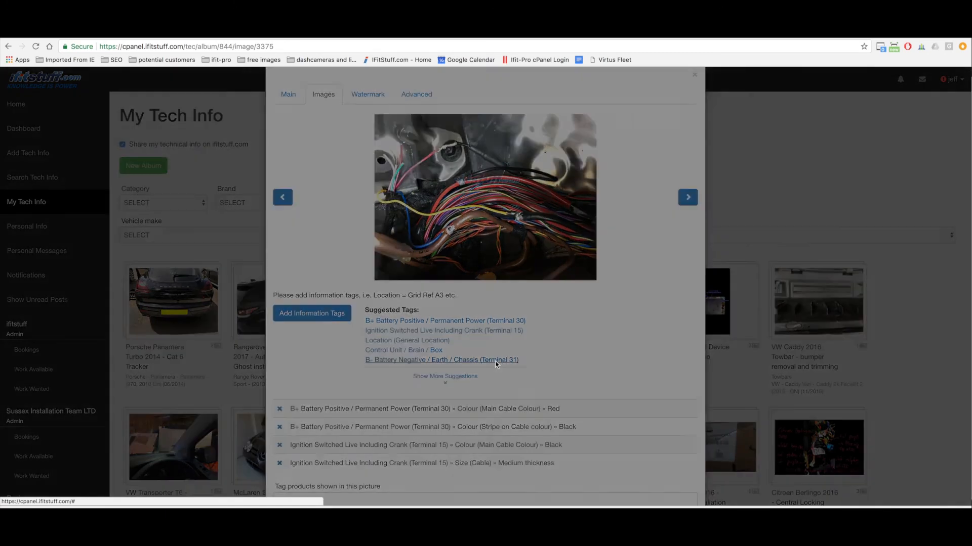
click(441, 360)
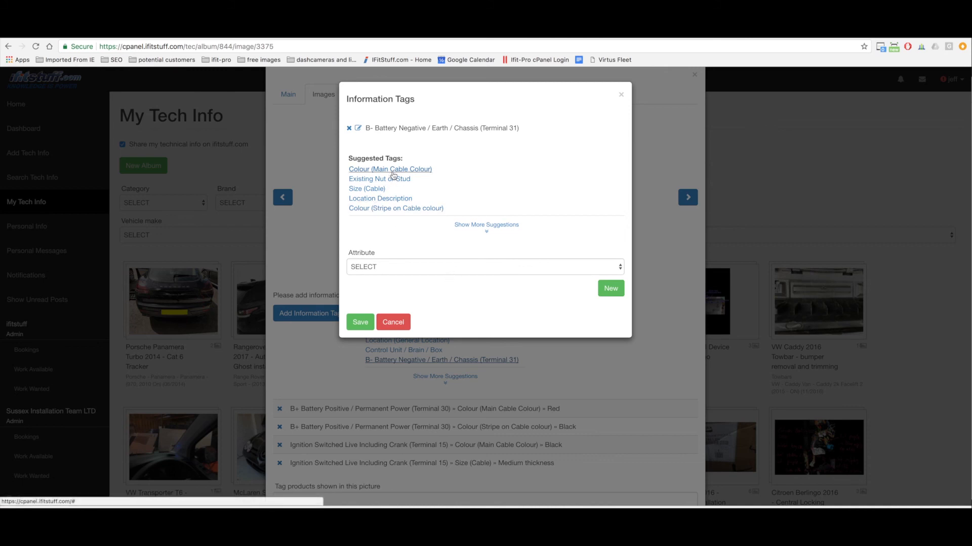
click(389, 169)
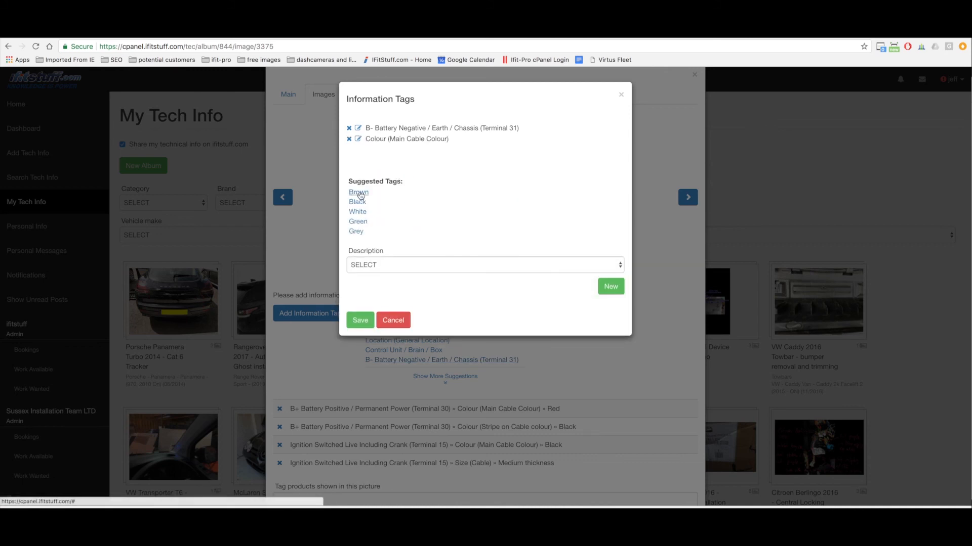
click(358, 192)
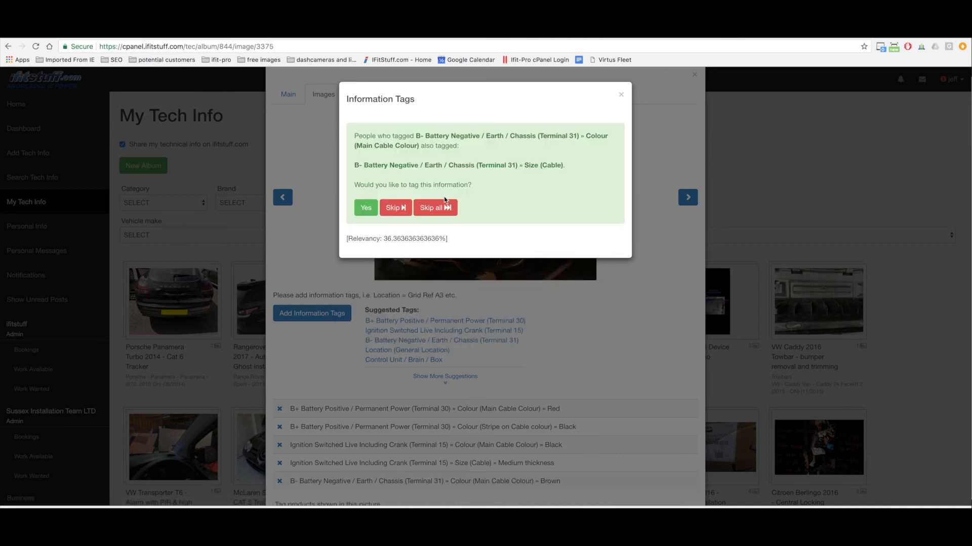
mouse_move(540, 176)
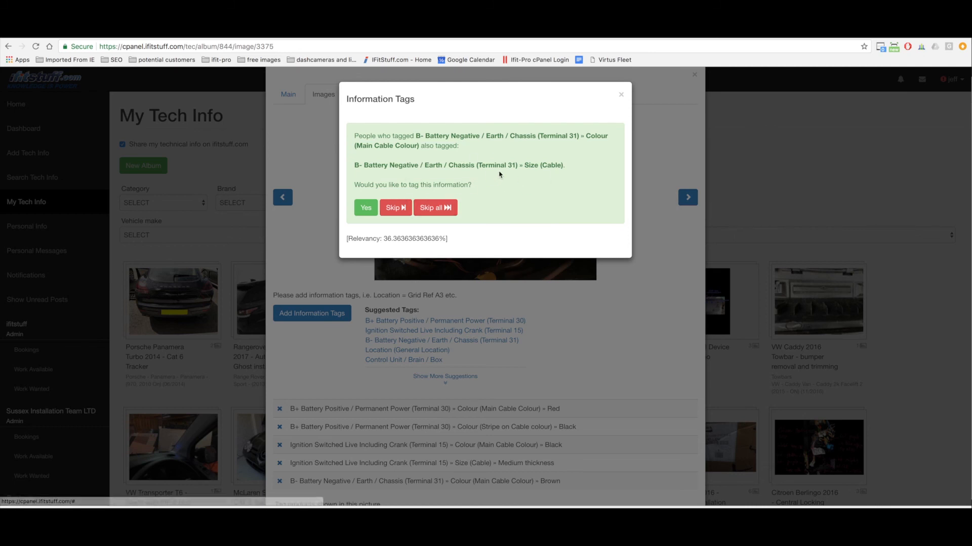
mouse_move(545, 174)
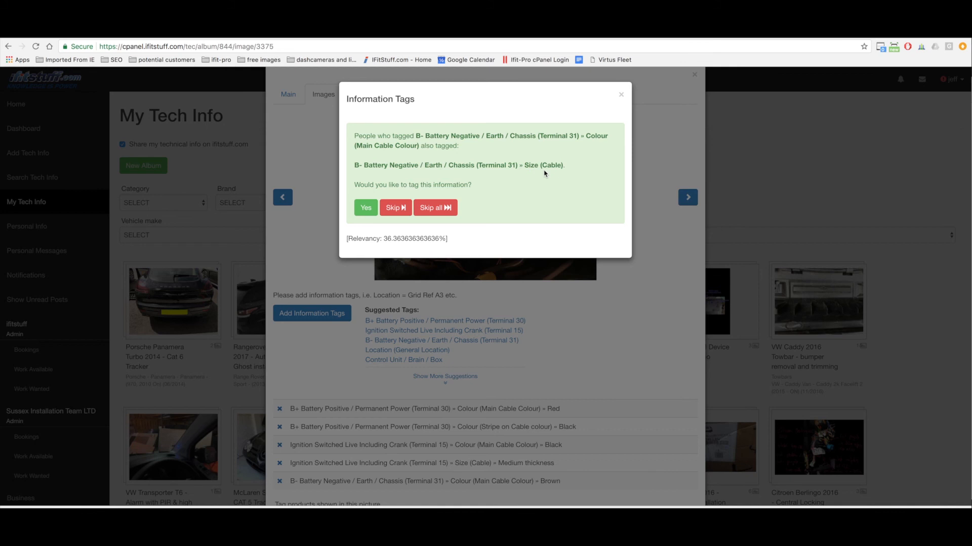
mouse_move(443, 212)
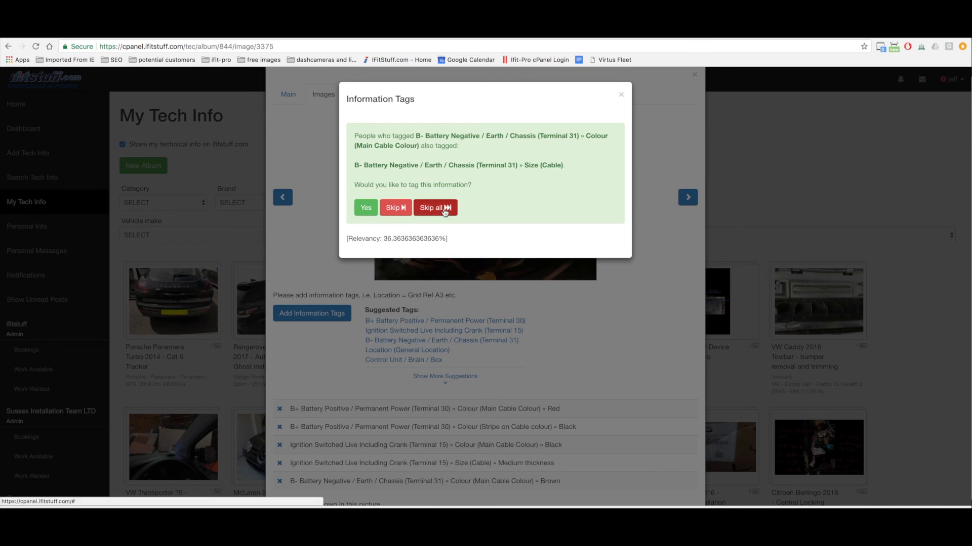
click(435, 208)
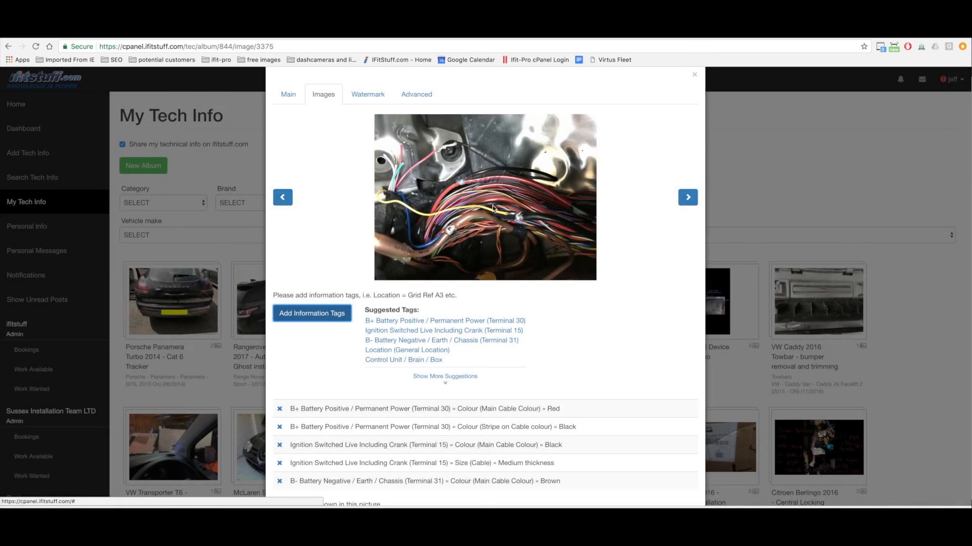
mouse_move(455, 230)
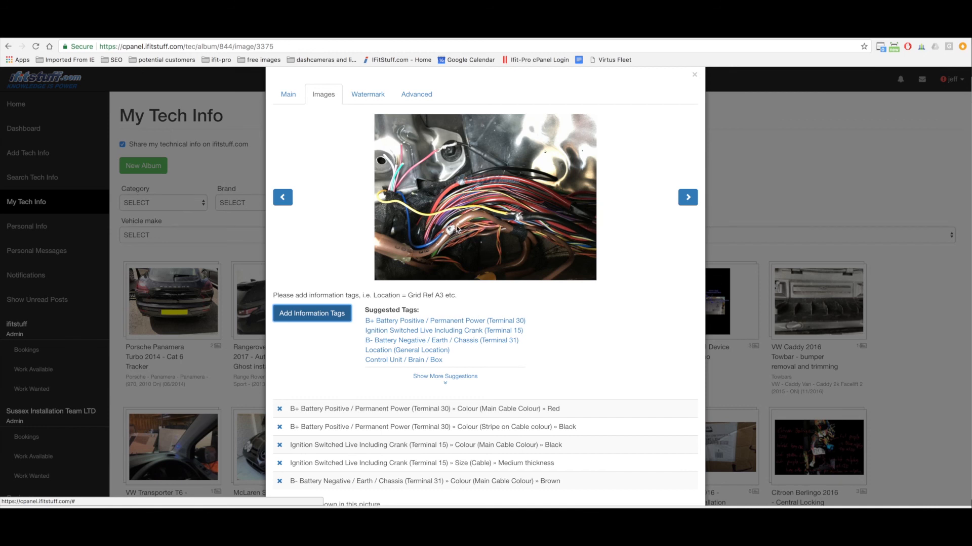
mouse_move(504, 177)
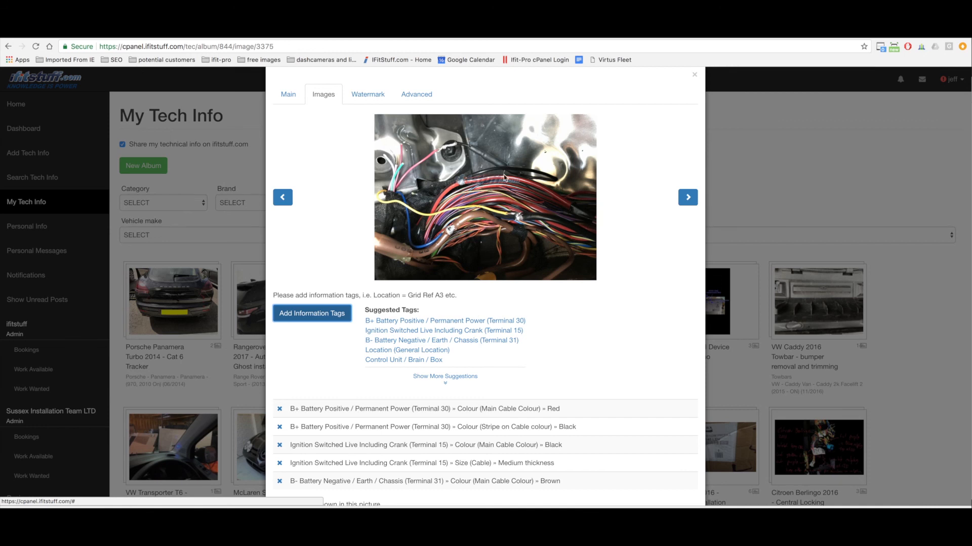
mouse_move(485, 325)
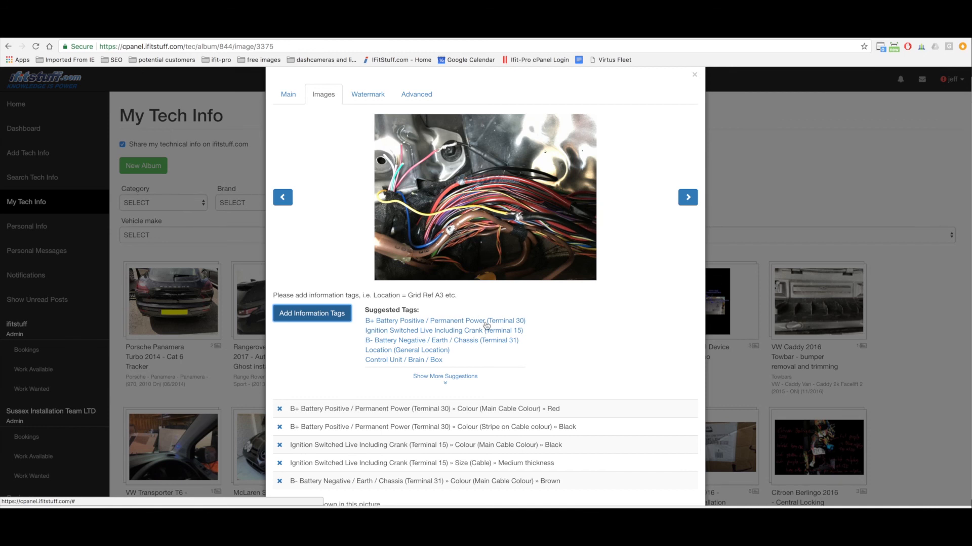
Add a Location » Grid reference (Car) » A4 tag and save it
click(407, 350)
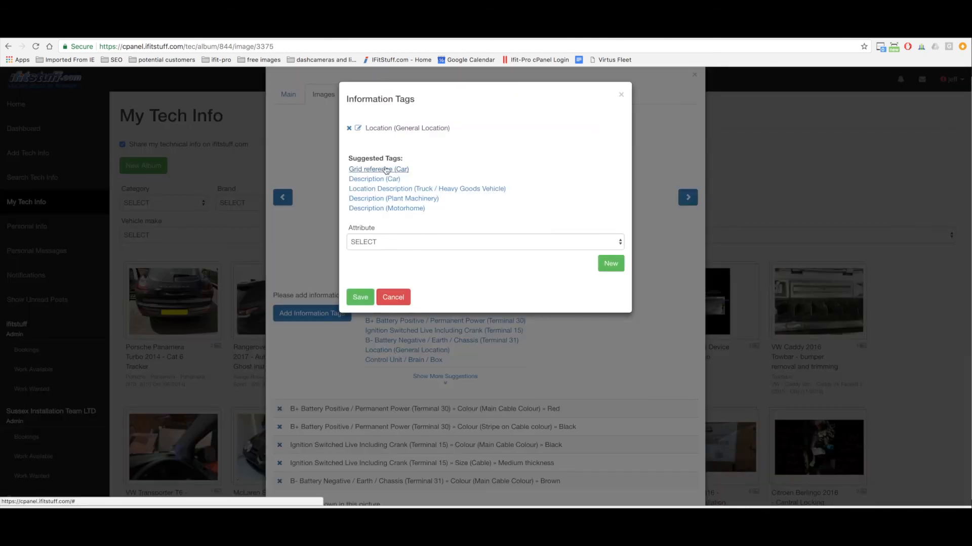
click(379, 169)
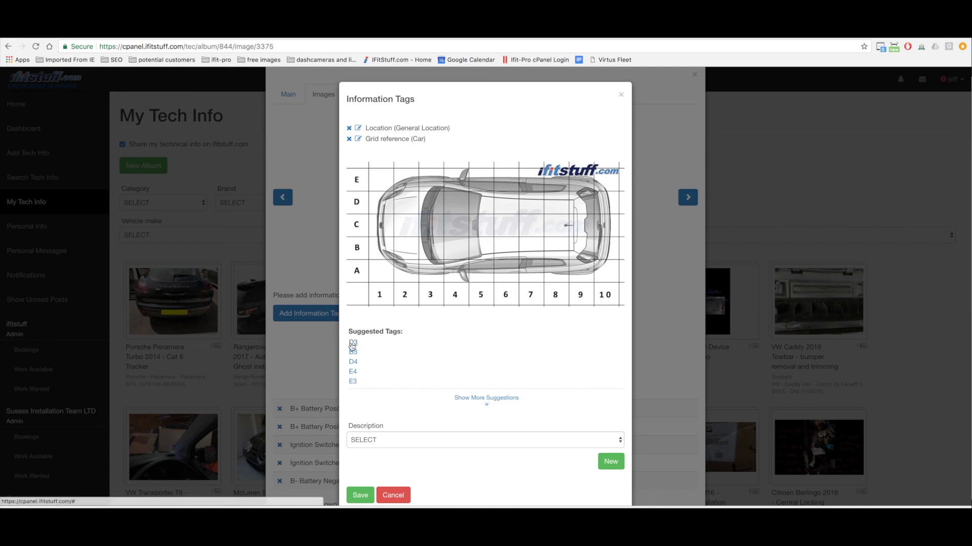
click(485, 440)
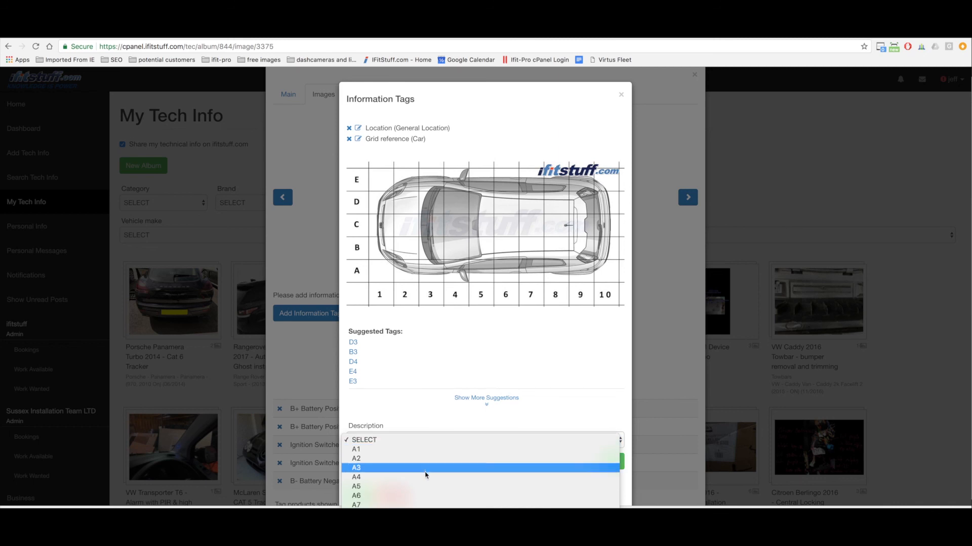
click(356, 478)
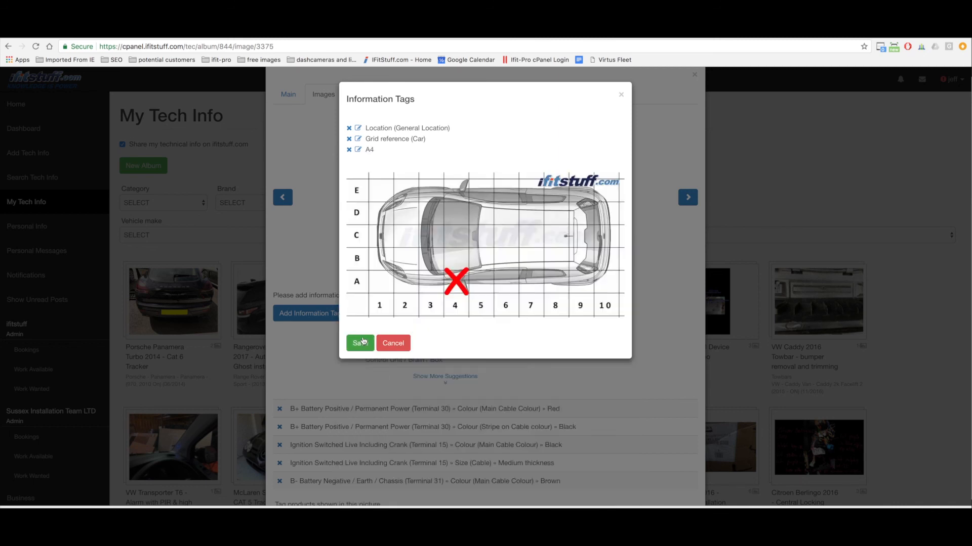
mouse_move(465, 283)
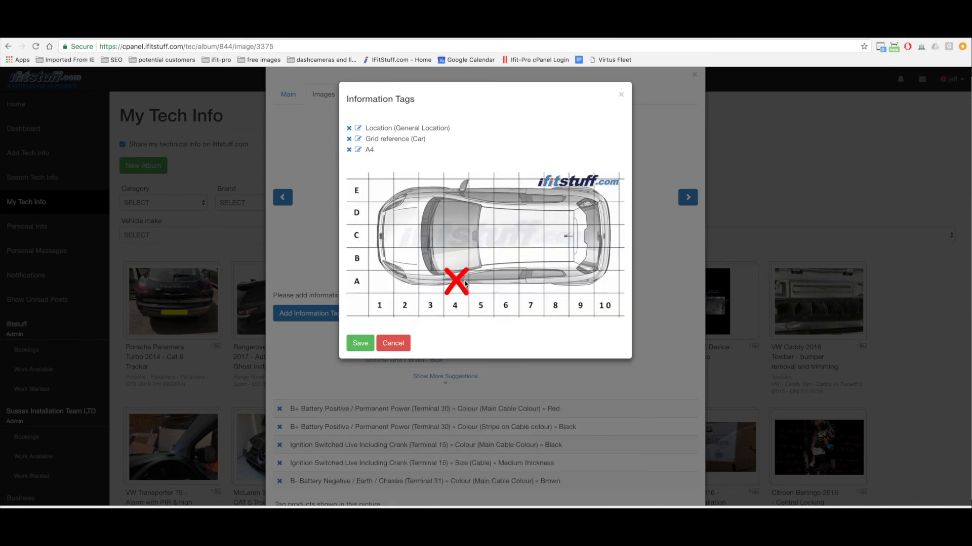
mouse_move(385, 343)
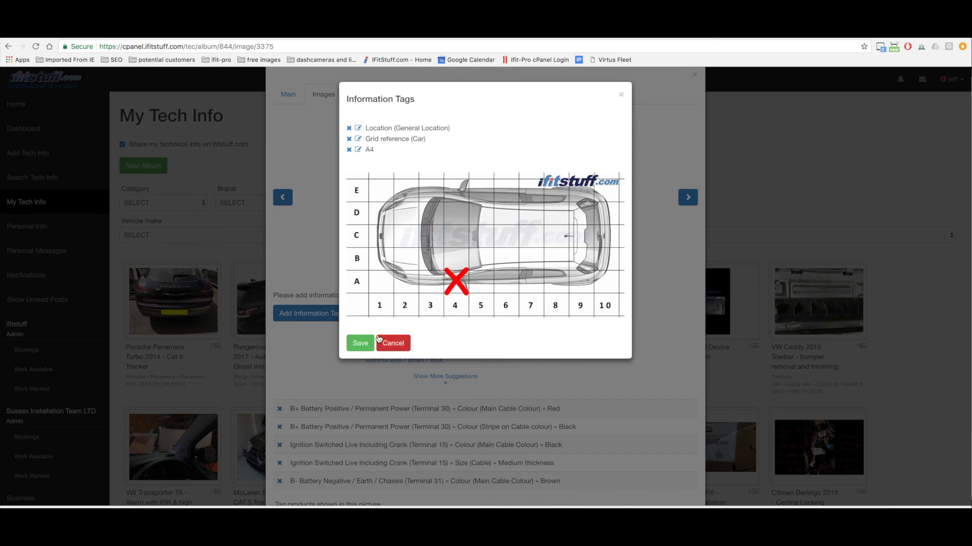
click(361, 343)
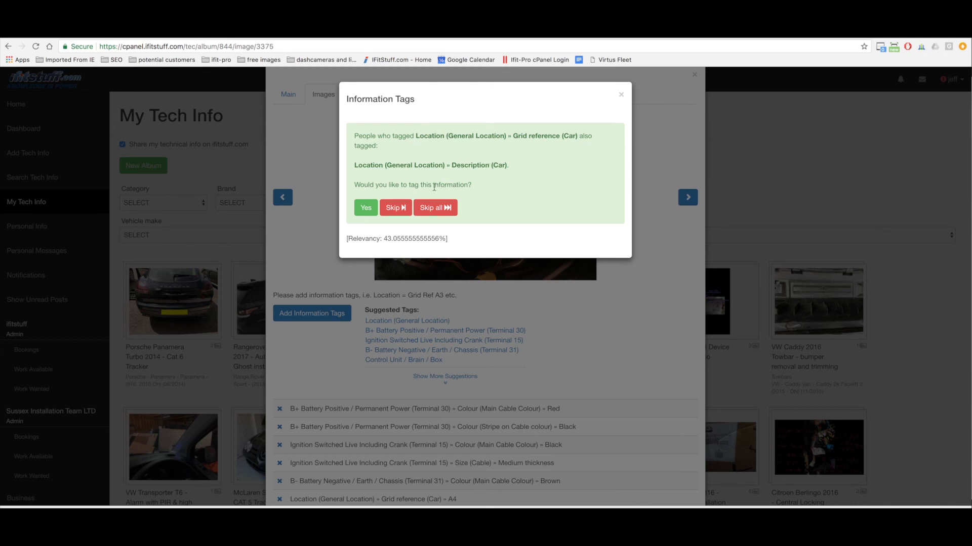
Accept the Description (Car) suggestion and search 'si' for the sill loom location
click(365, 208)
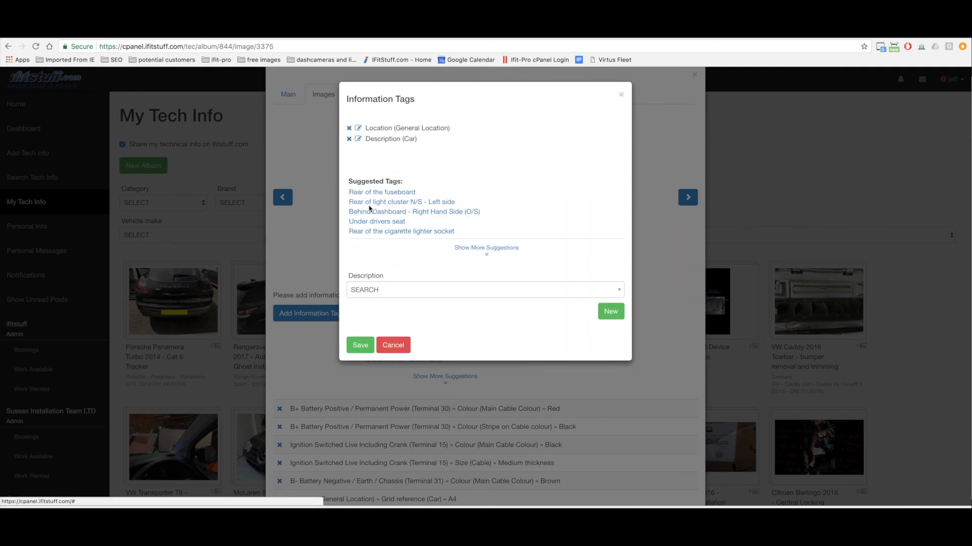
mouse_move(401, 194)
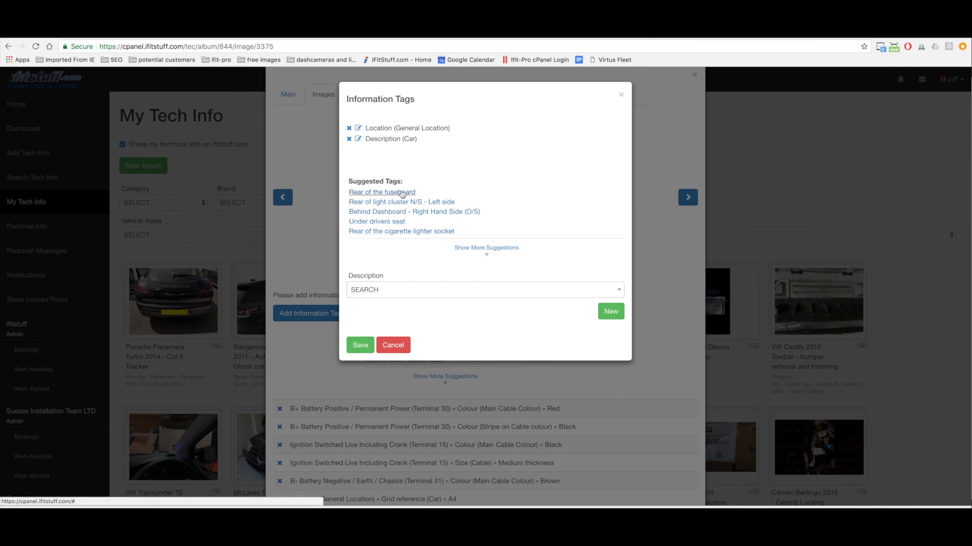
mouse_move(429, 297)
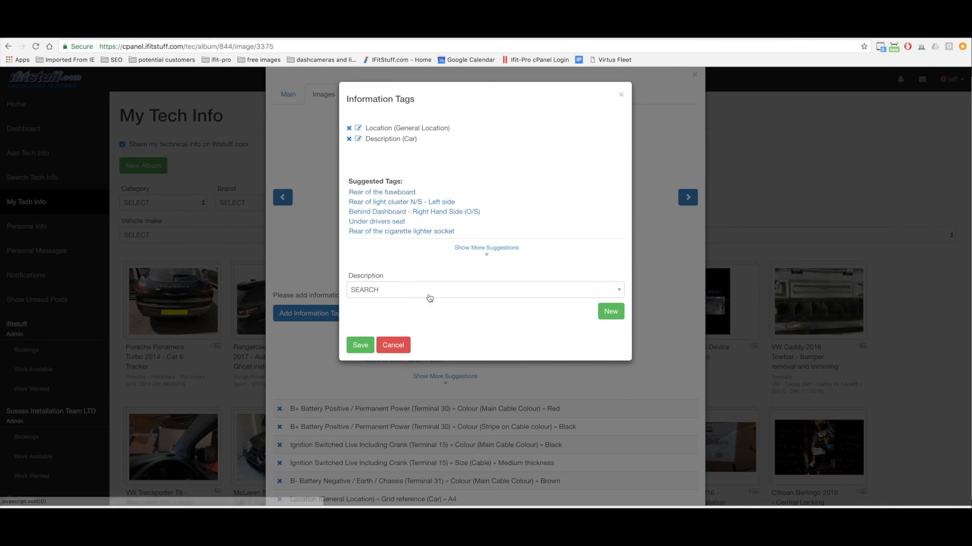
text(sill)
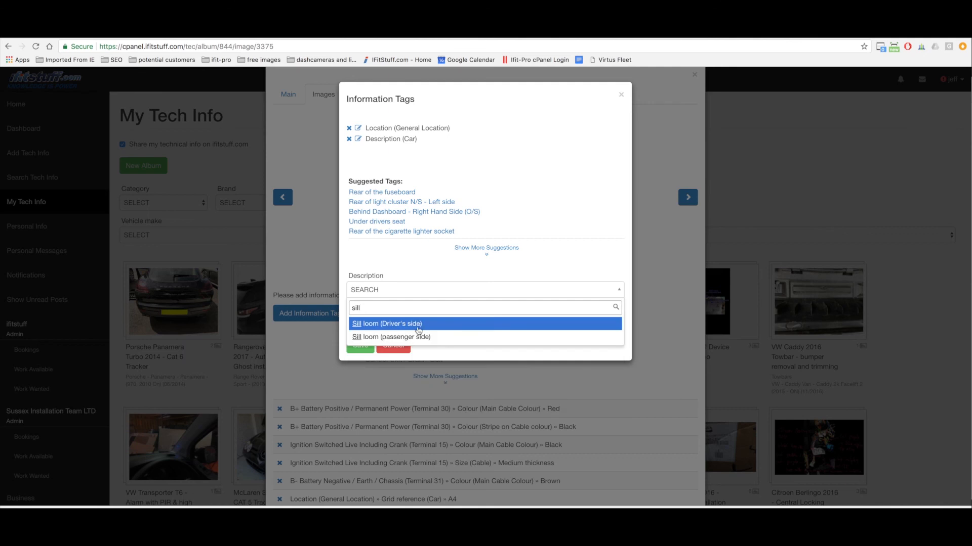
mouse_move(407, 340)
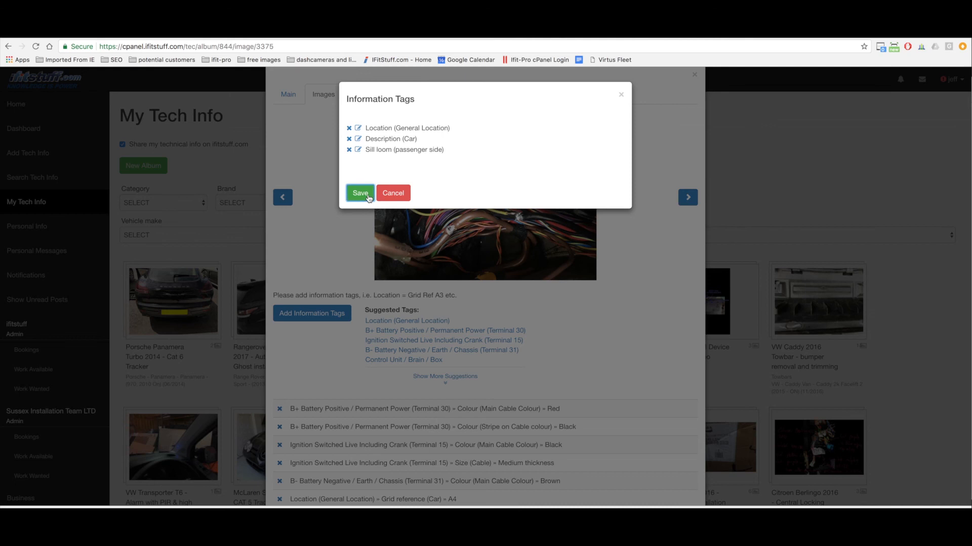
Save the Sill loom (passenger side) location tag and then save the whole album
click(360, 193)
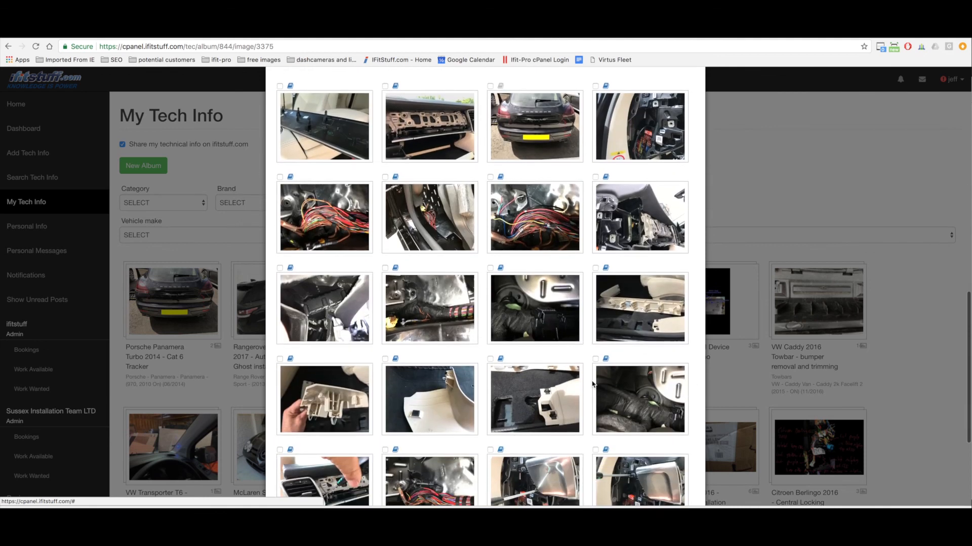
scroll(down, 3)
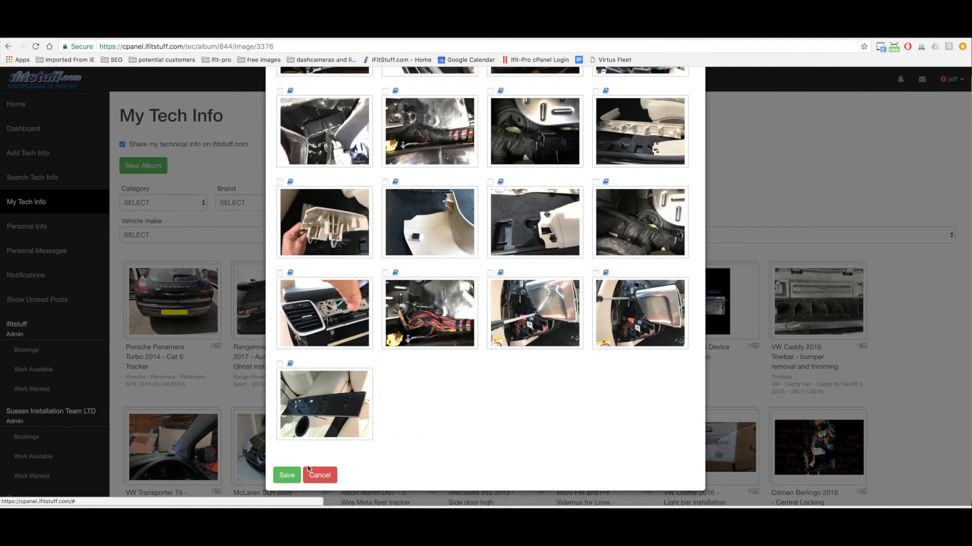
click(319, 476)
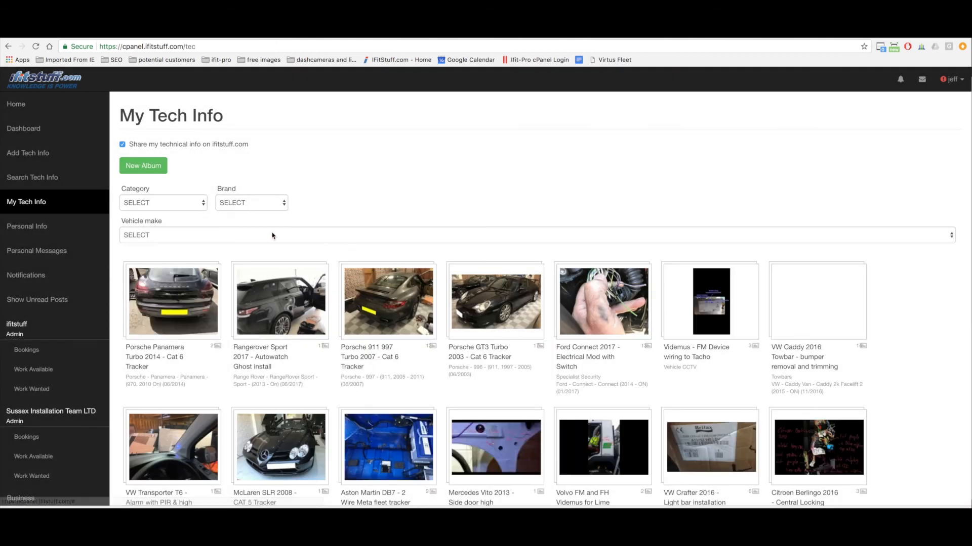